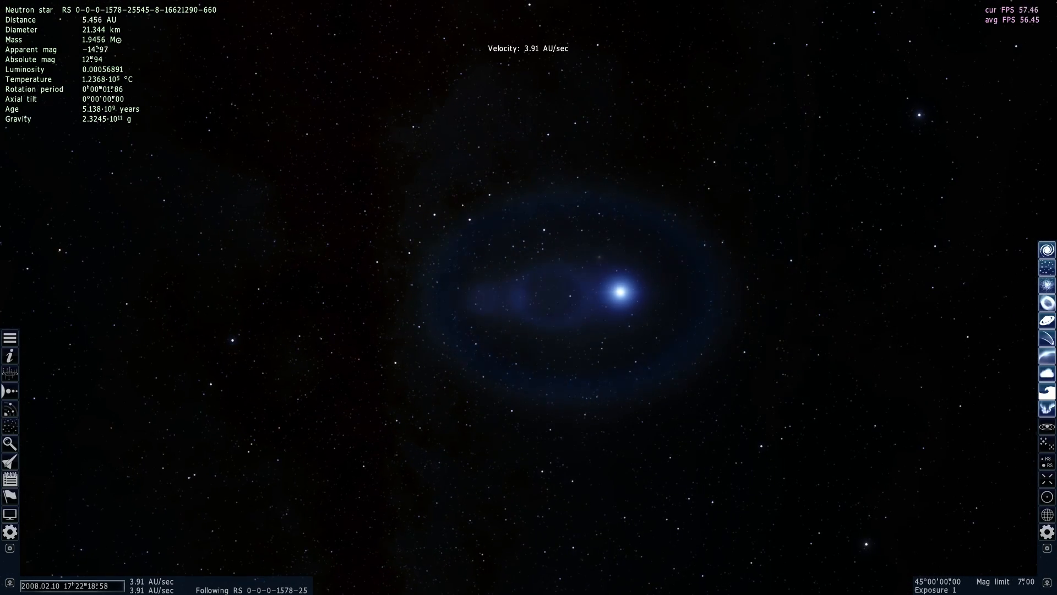
Leave the SpaceEngine neutron star scene for the Universe Sandbox 2 Solar System.
click(592, 296)
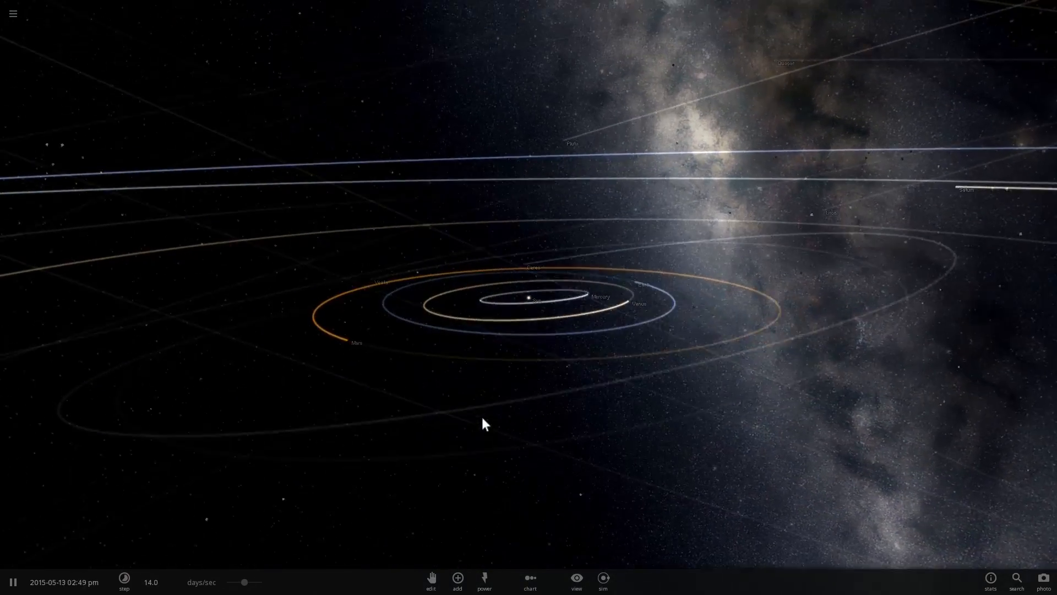
Load the Binary Pulsar saved simulation by searching 'pu' in the Open list.
click(531, 297)
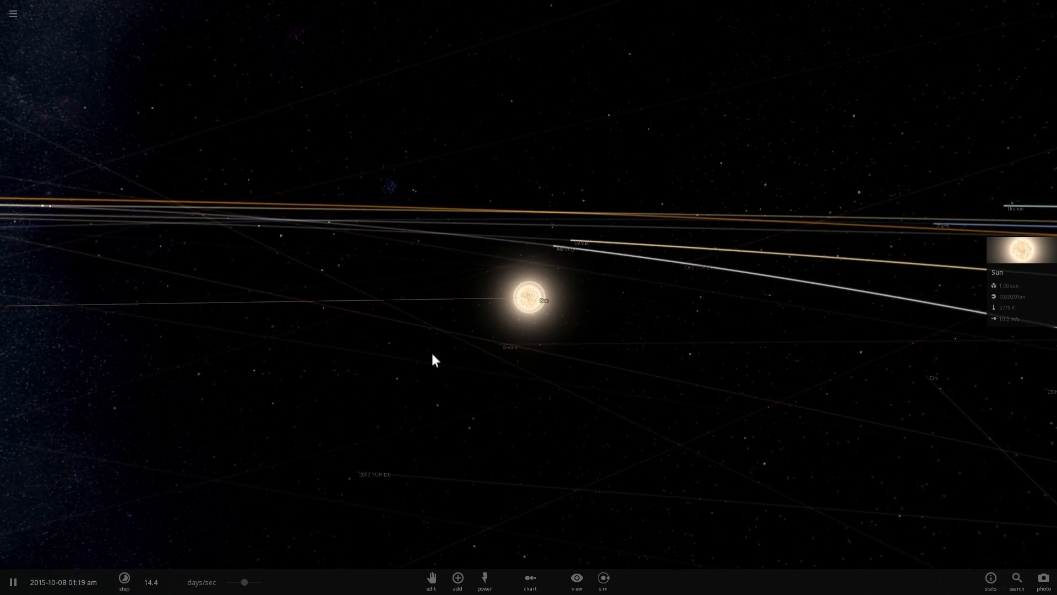
click(13, 14)
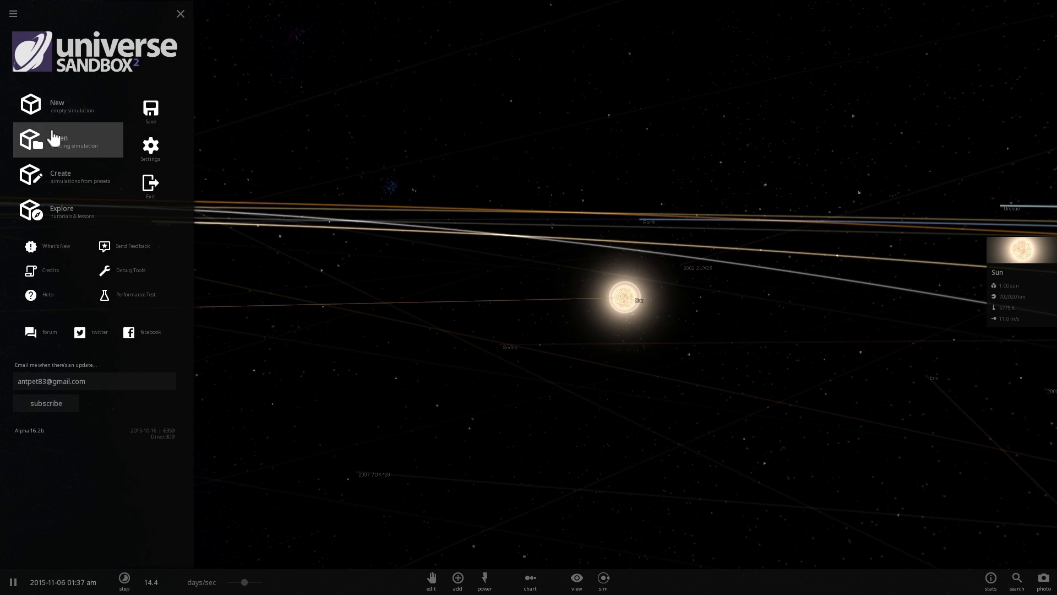
click(58, 140)
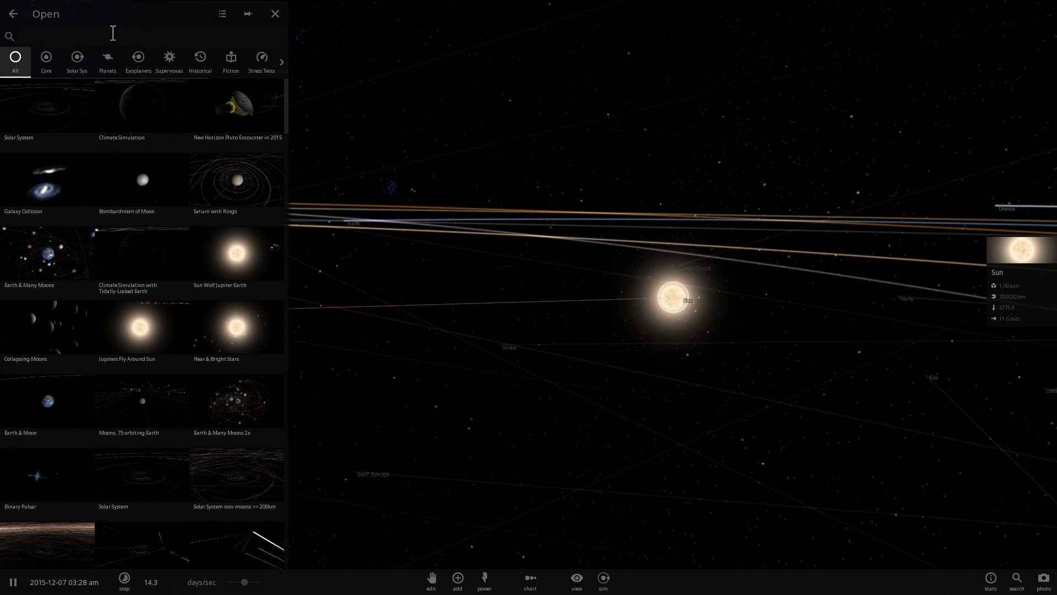
text(pu)
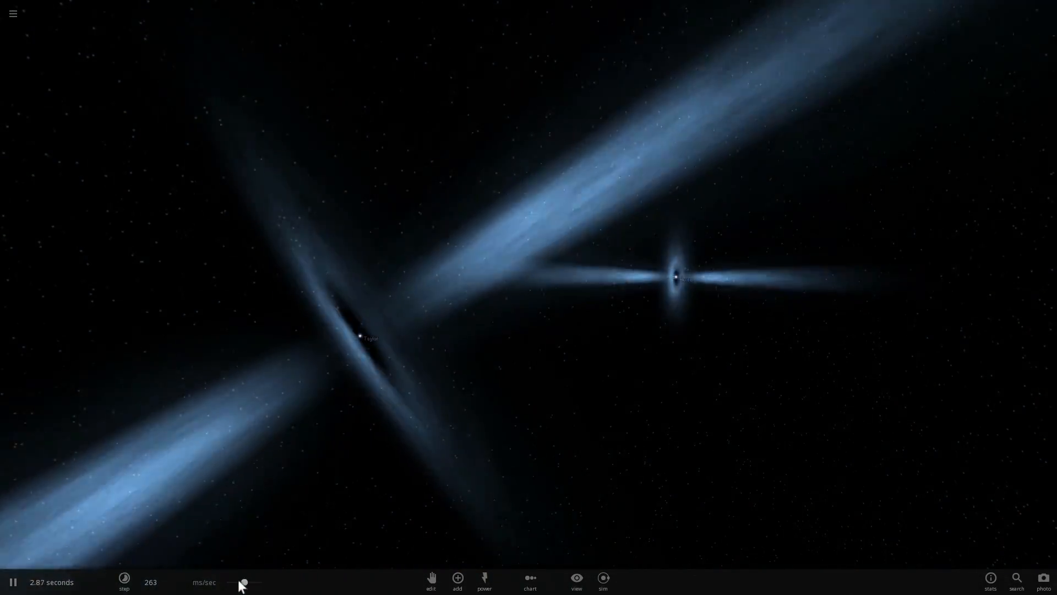
Drag the time step down to about 99.7 ms/sec.
drag(241, 583, 245, 582)
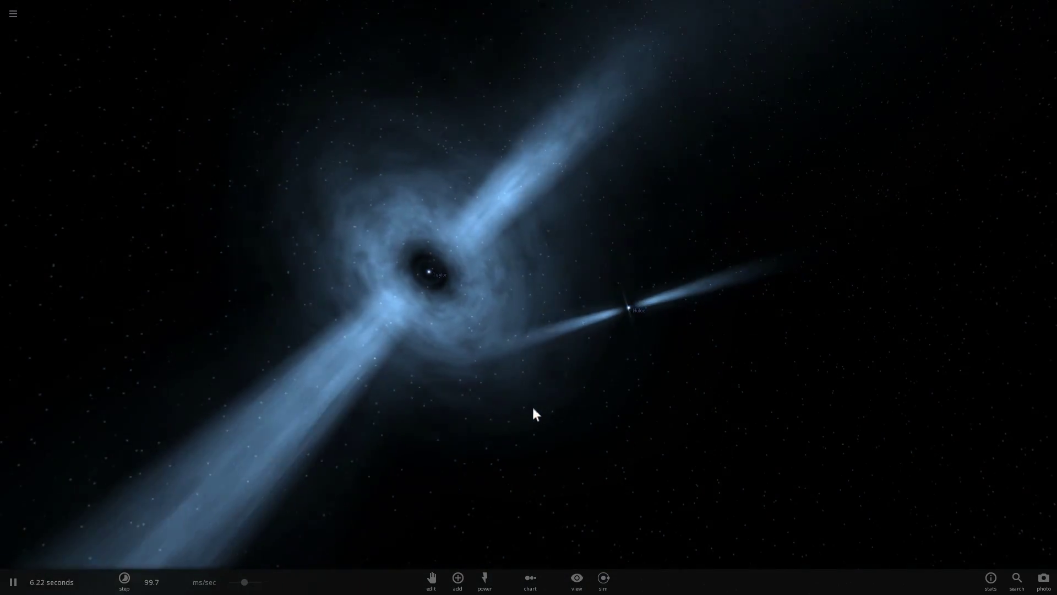
click(429, 274)
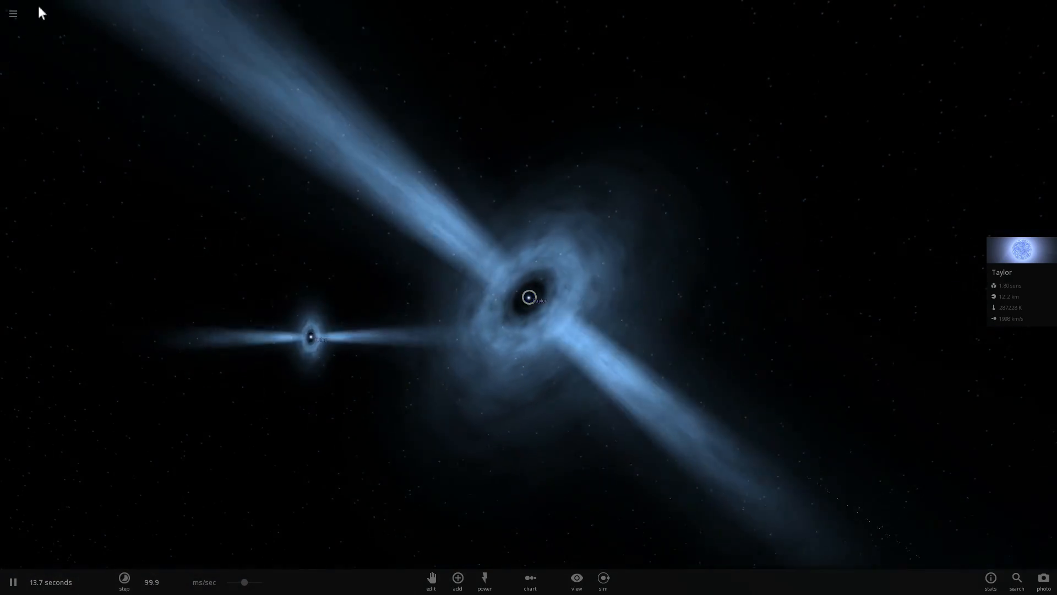
Start a new empty simulation and place pulsar PSR 21443933 from the Stars catalogue.
click(16, 14)
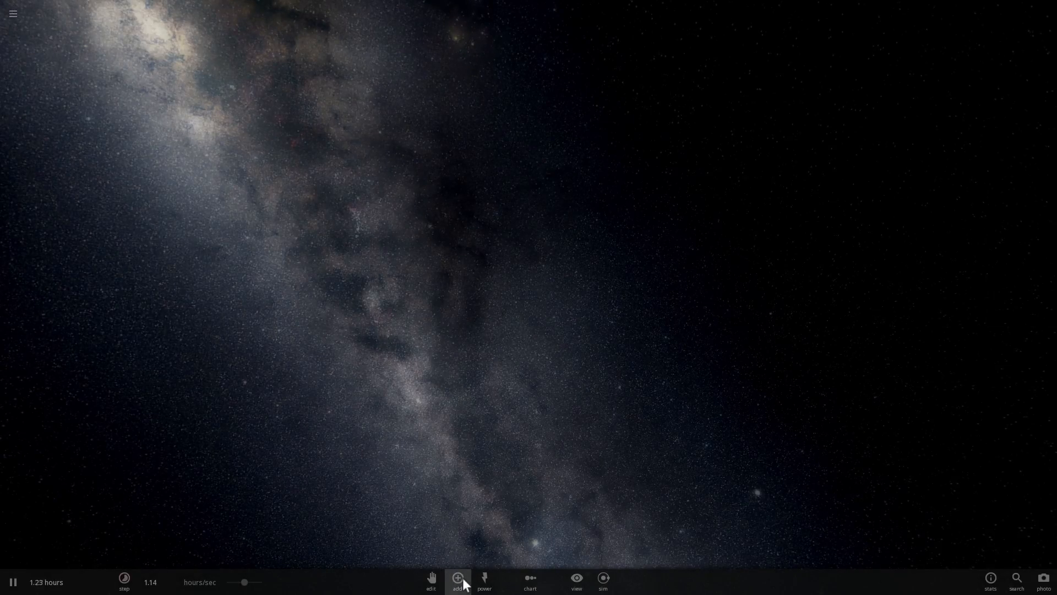
click(458, 579)
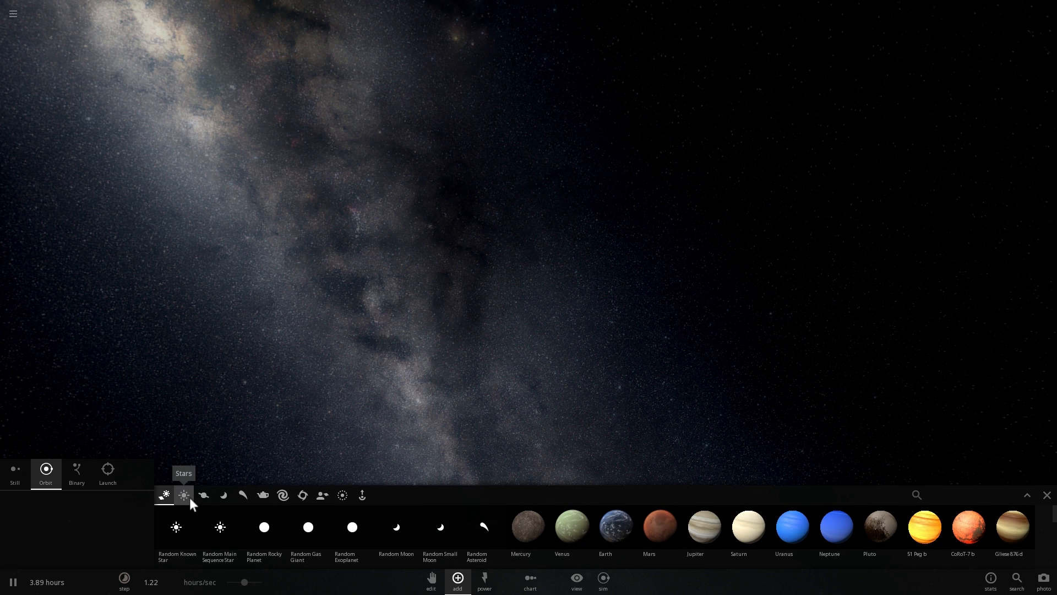
click(183, 495)
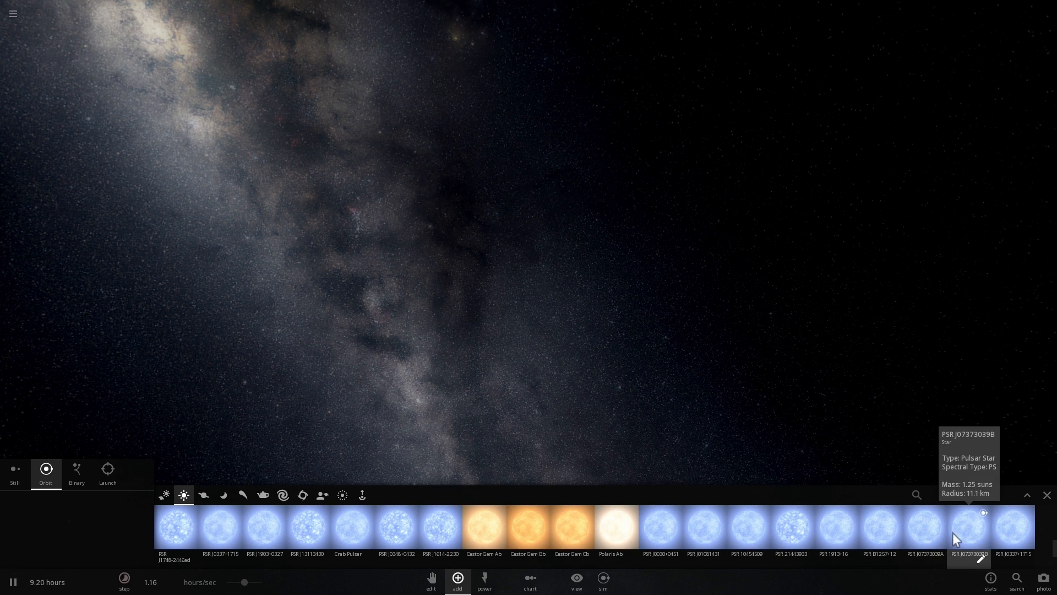
mouse_move(775, 530)
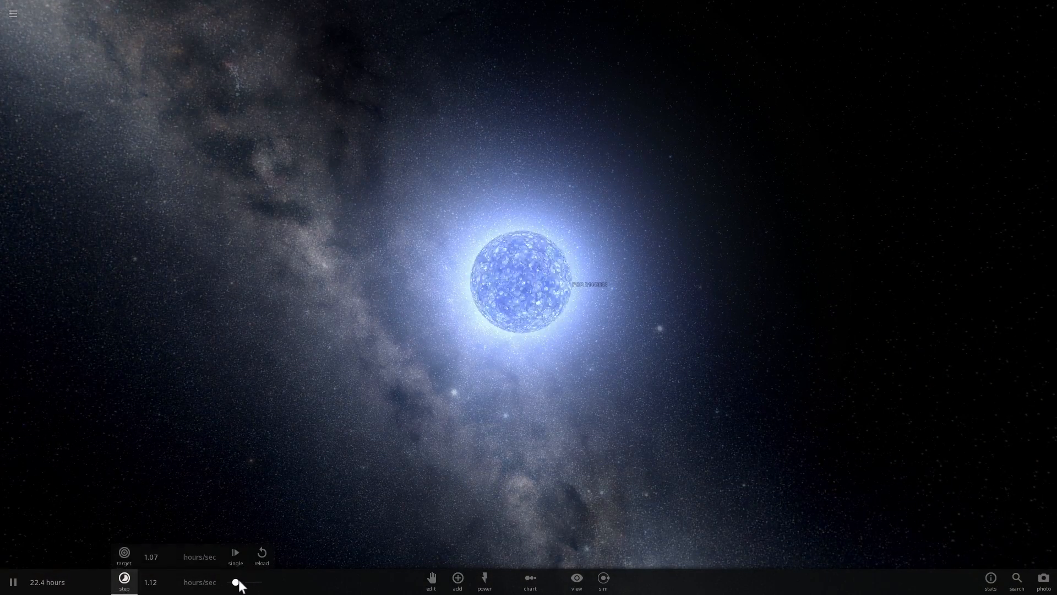
Slow the time step down to a few minutes per second.
drag(238, 582, 232, 583)
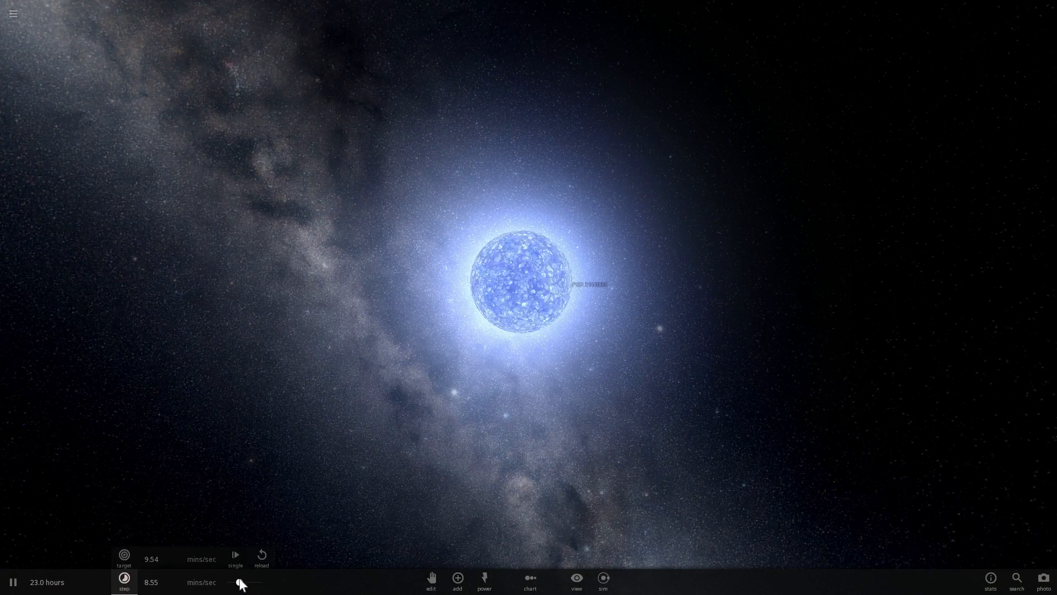
drag(241, 582, 232, 581)
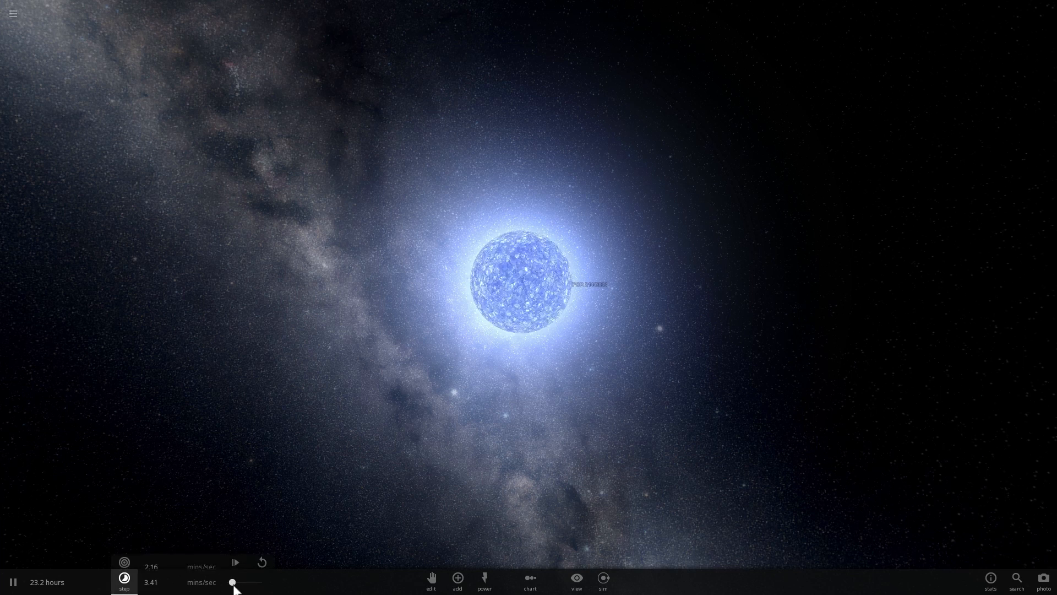
Select the pulsar and reach the Magnetic Field box under Magnetic Fields in its properties.
click(522, 288)
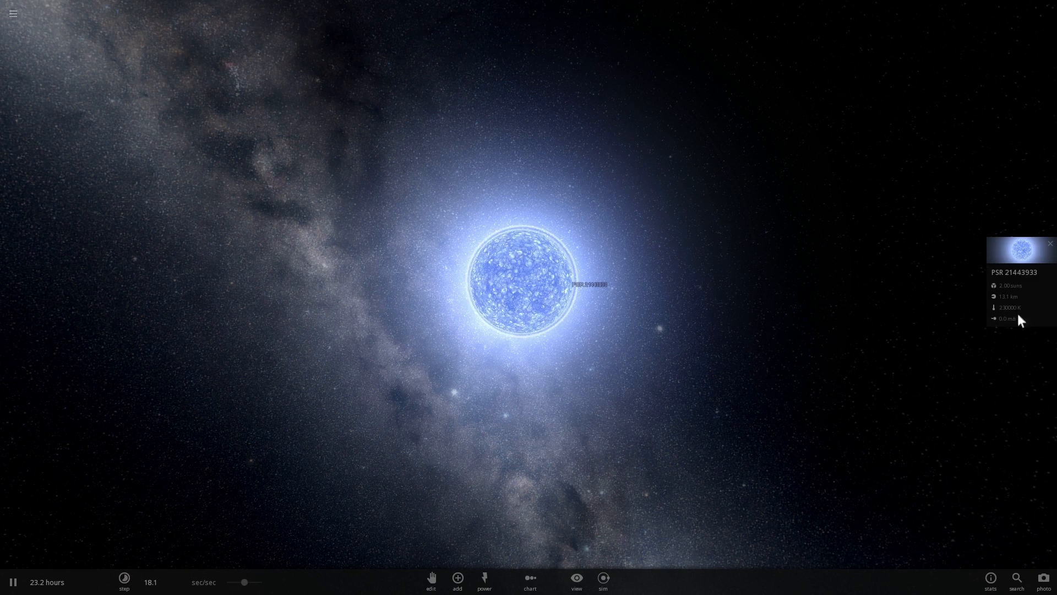
click(1022, 261)
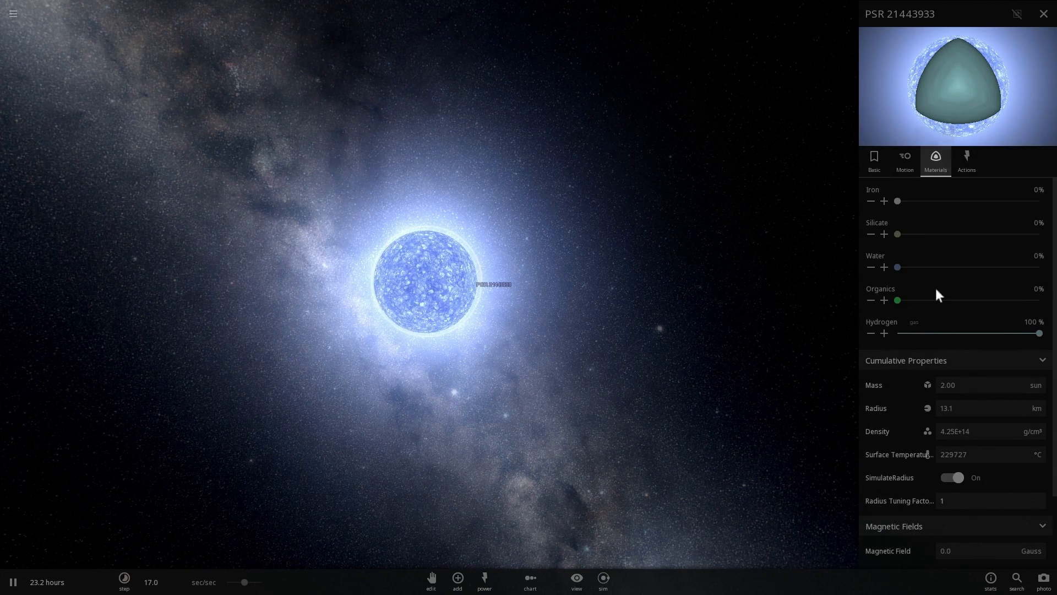
scroll(down, 3)
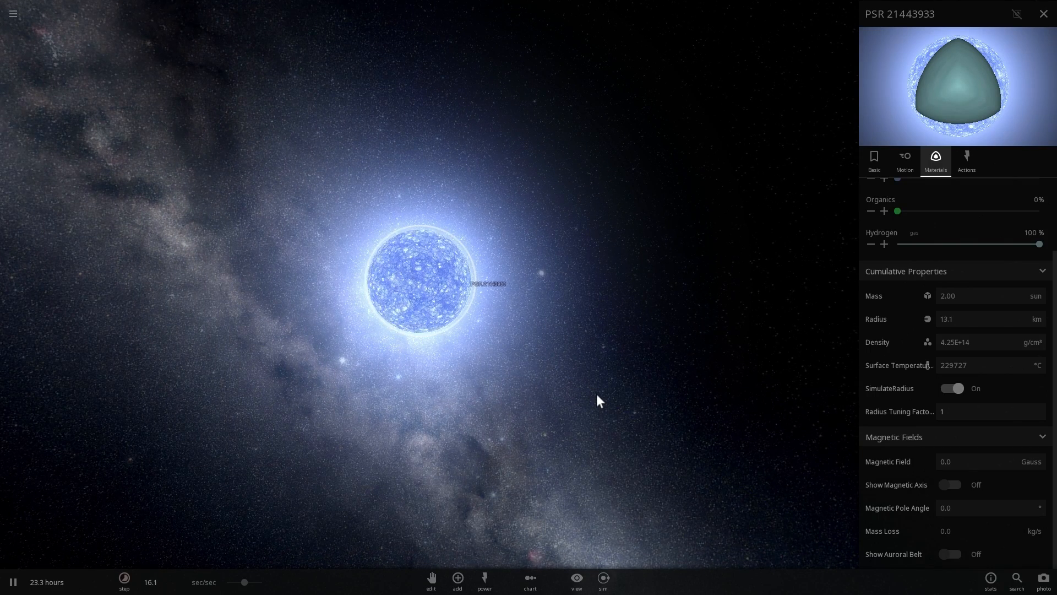
click(964, 461)
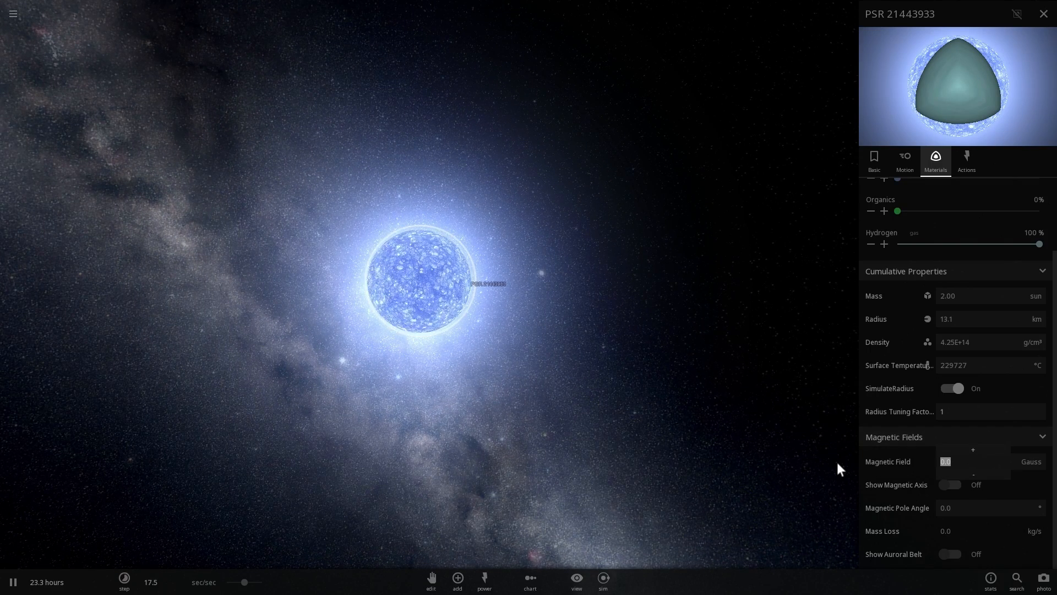
text(10000000)
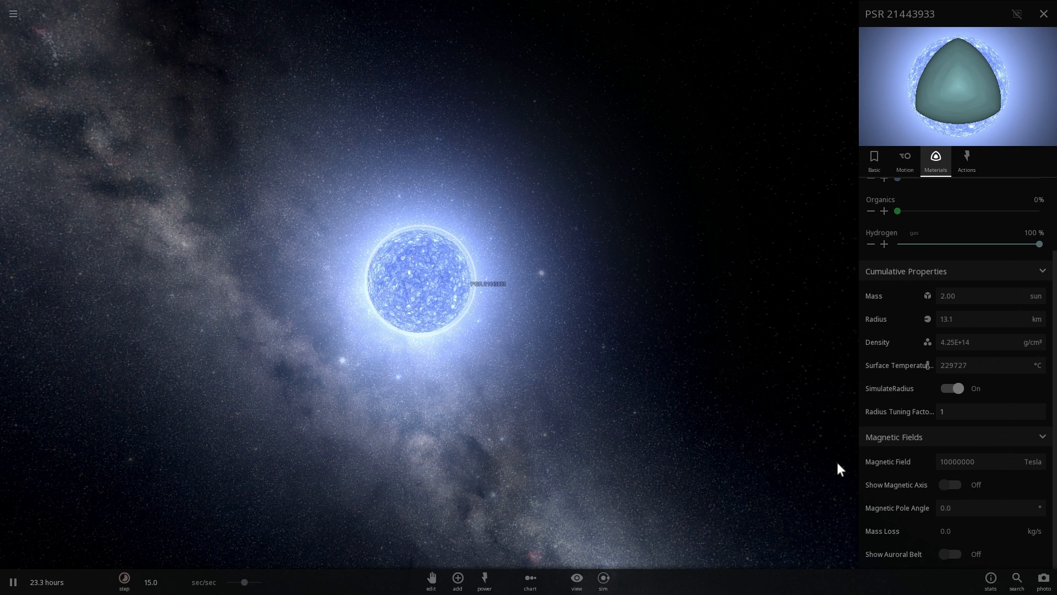
click(979, 461)
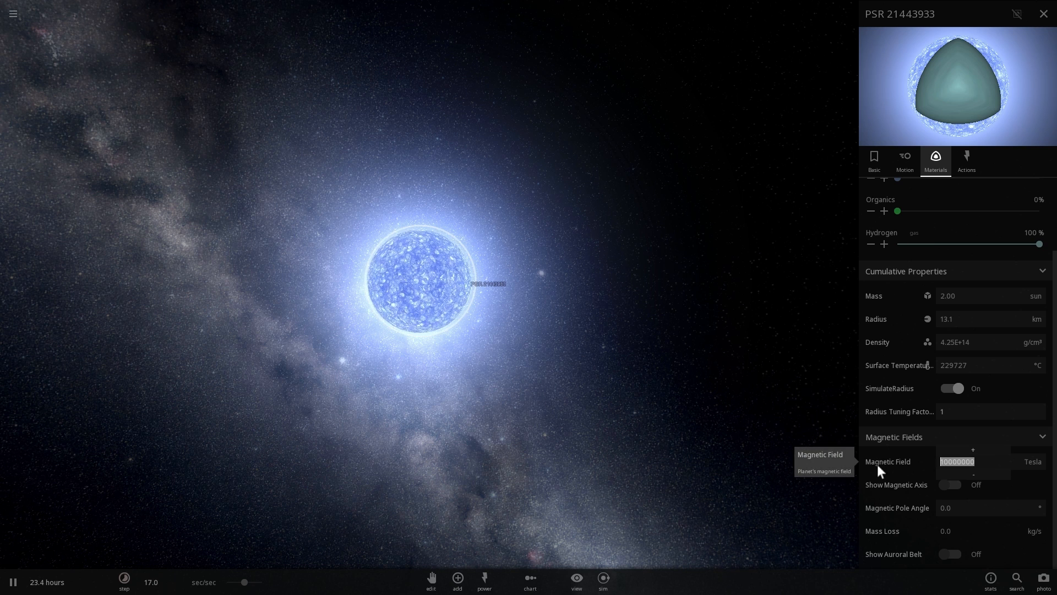
text(10)
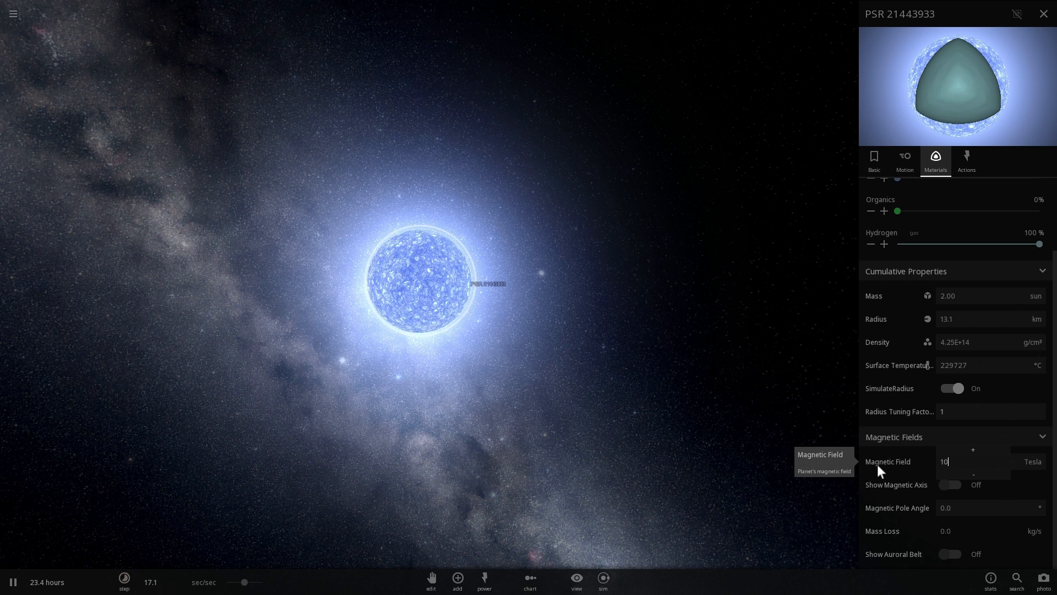
text(100000)
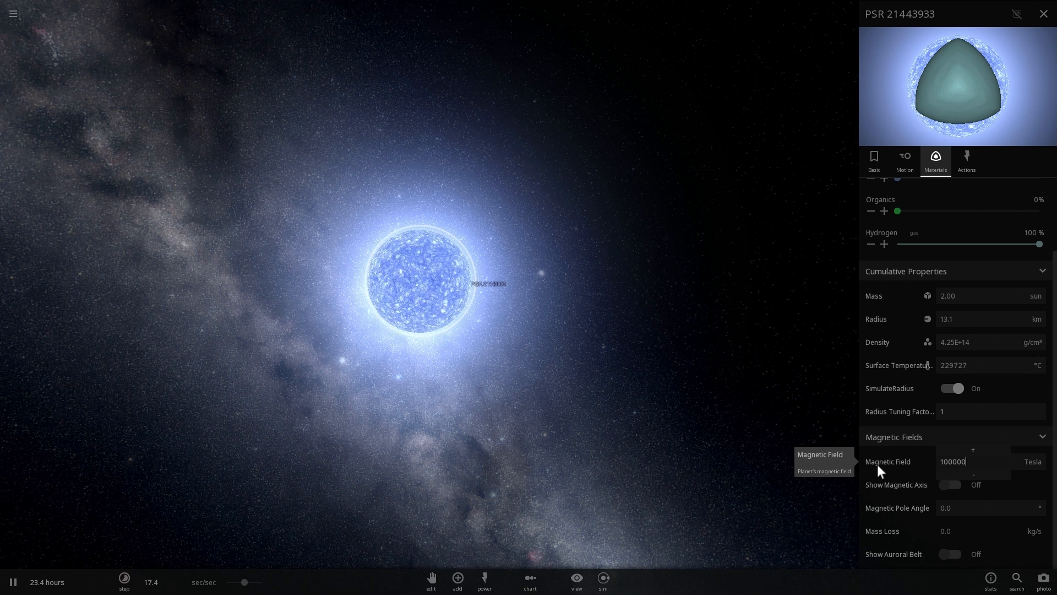
text(1000000000)
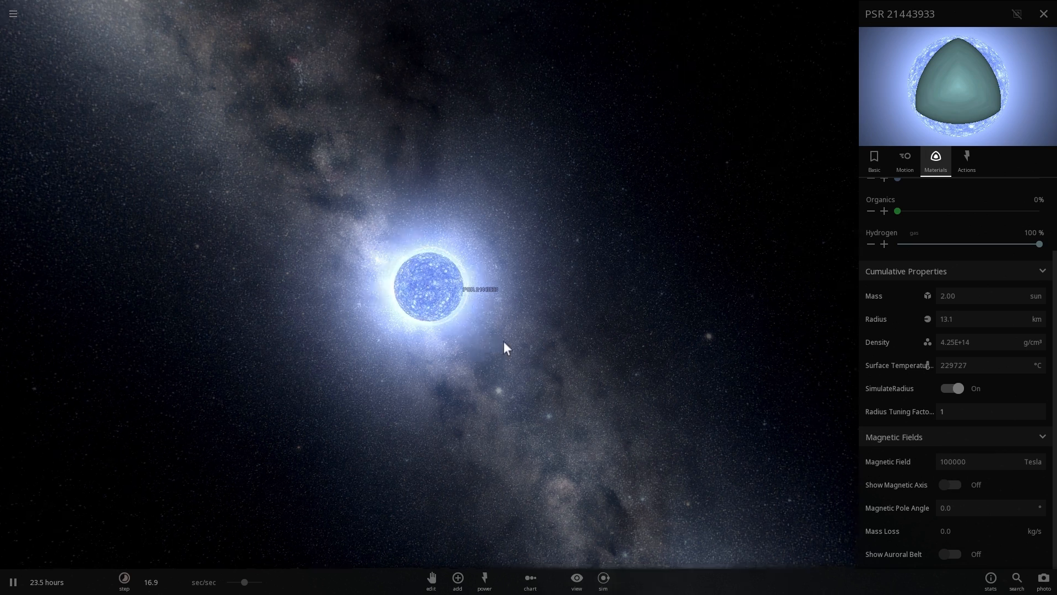
mouse_move(874, 160)
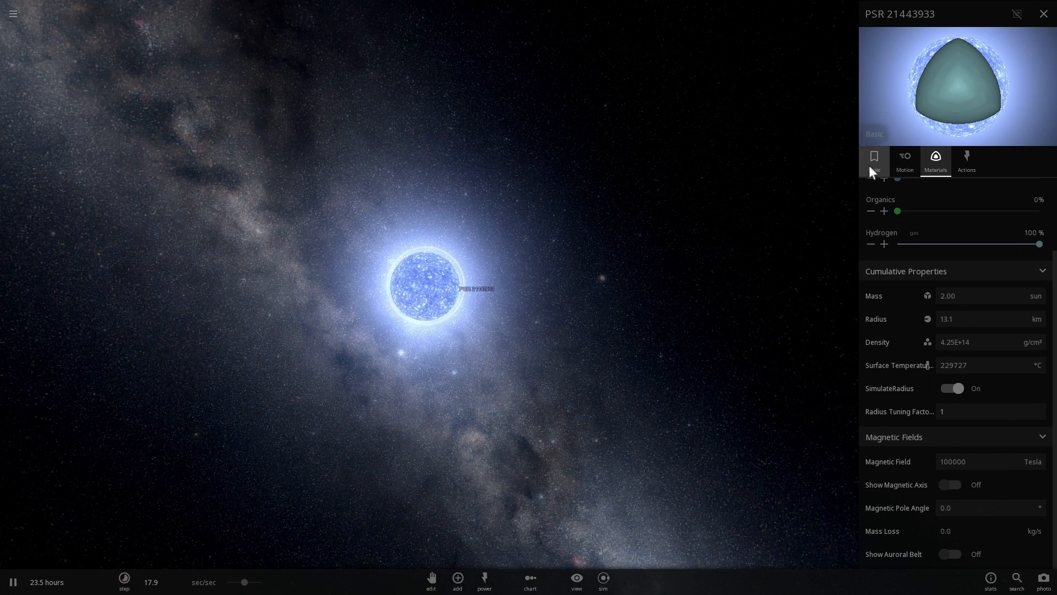
click(874, 160)
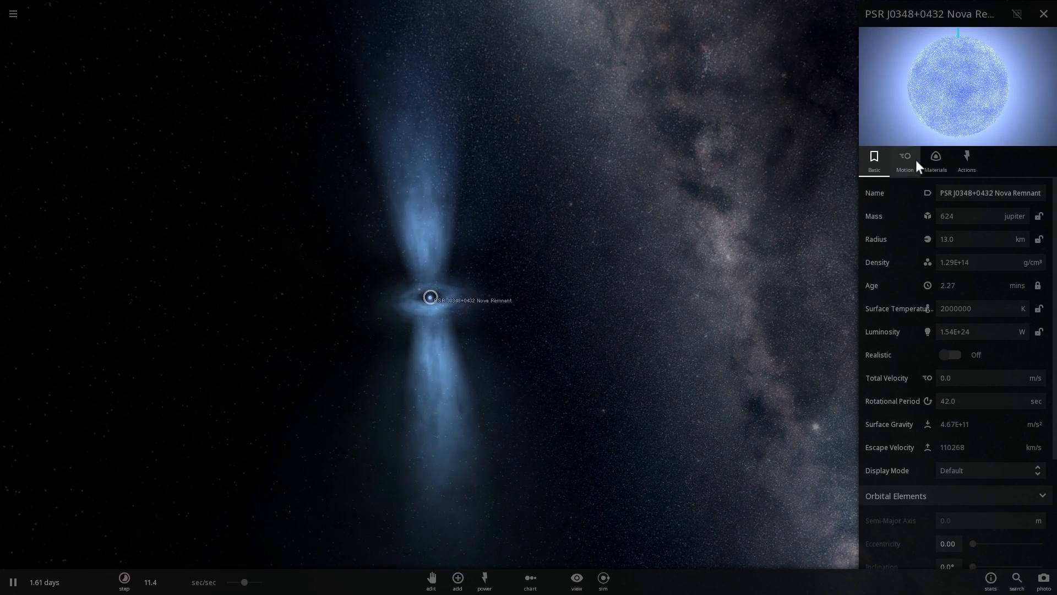
Set the Magnetic Pole Angle to 40° in Materials and slow the simulation.
click(905, 159)
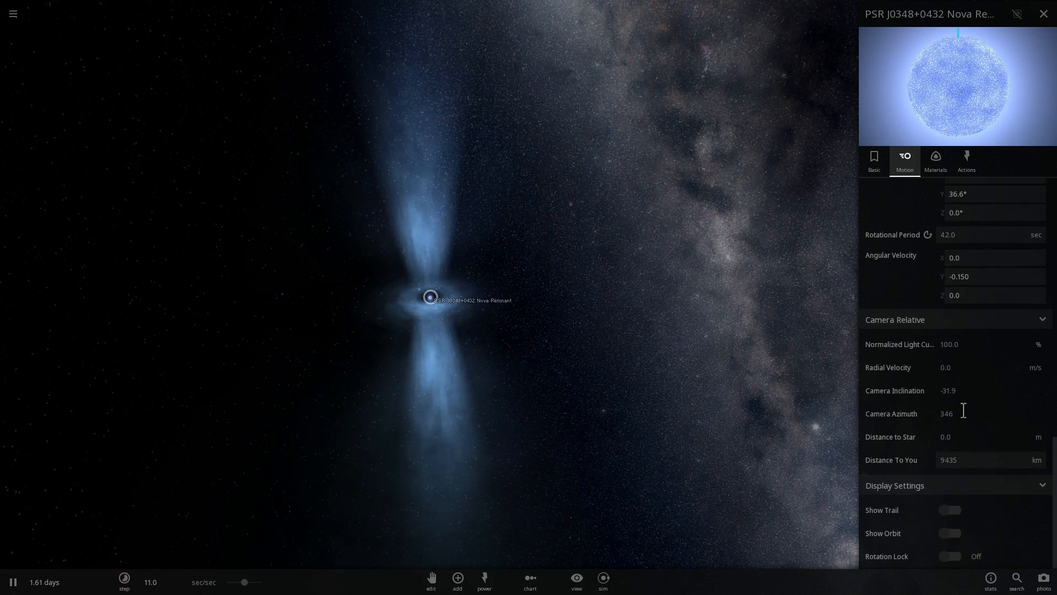
click(936, 159)
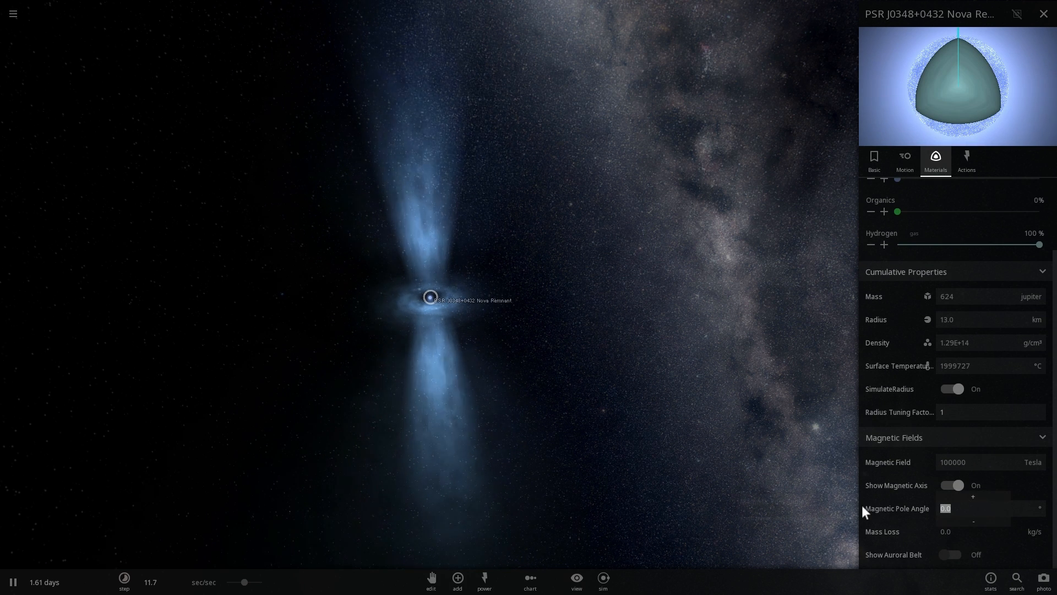
text(40)
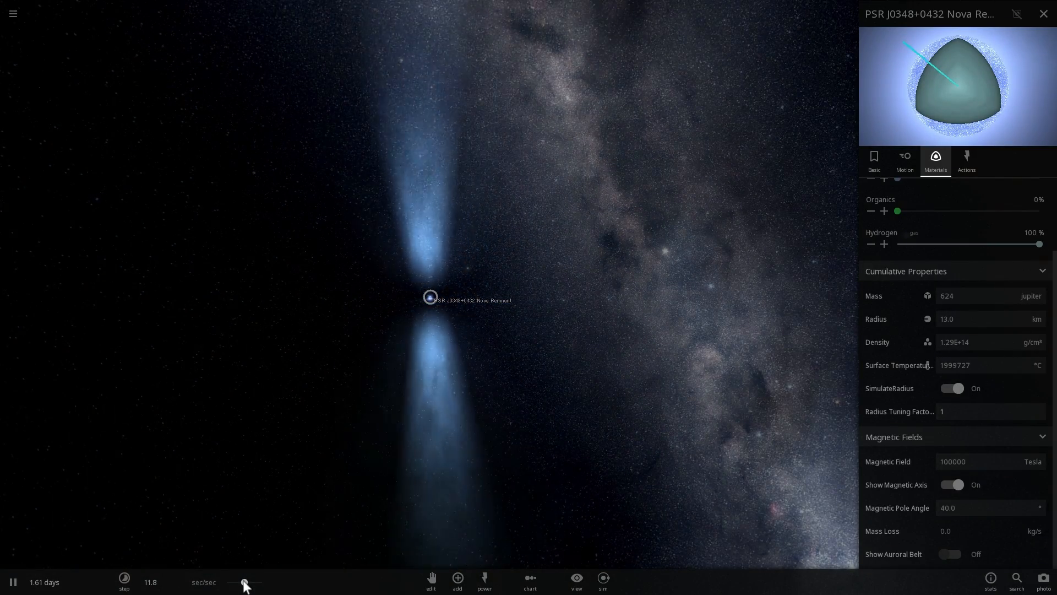
click(123, 577)
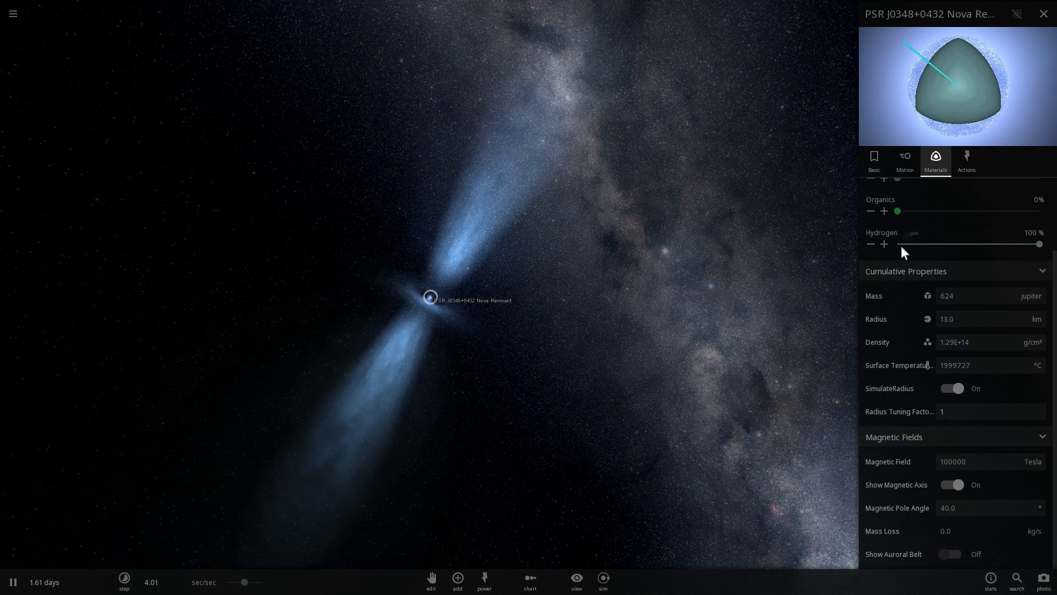
Set Rotational Period to 1 sec in Motion and slow time to about 292 ms/sec.
click(905, 159)
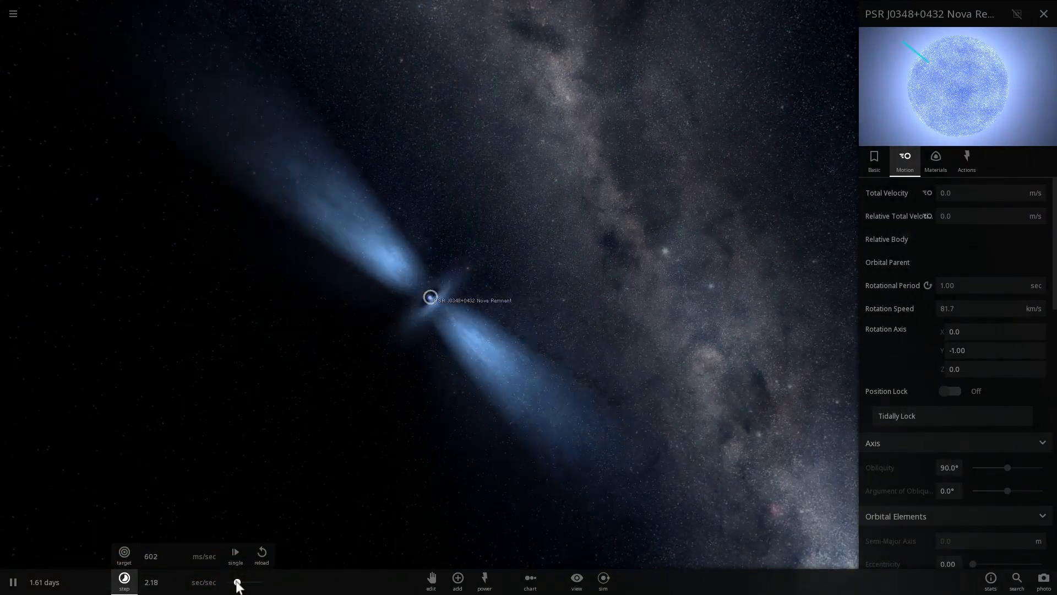
drag(239, 581, 246, 581)
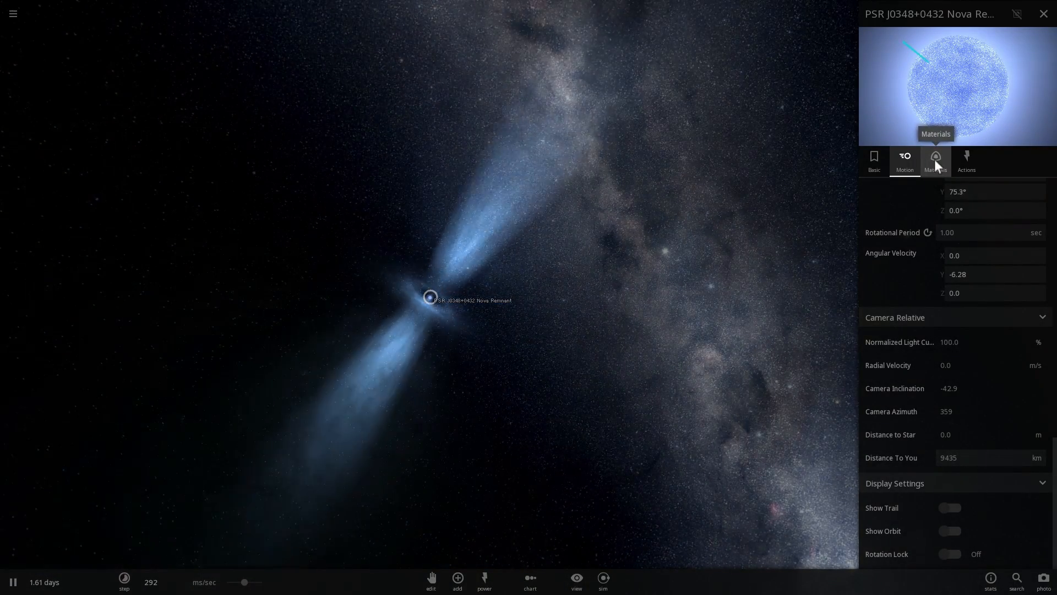
Show the Materials tab with the Magnetic Field value ready to edit.
click(936, 159)
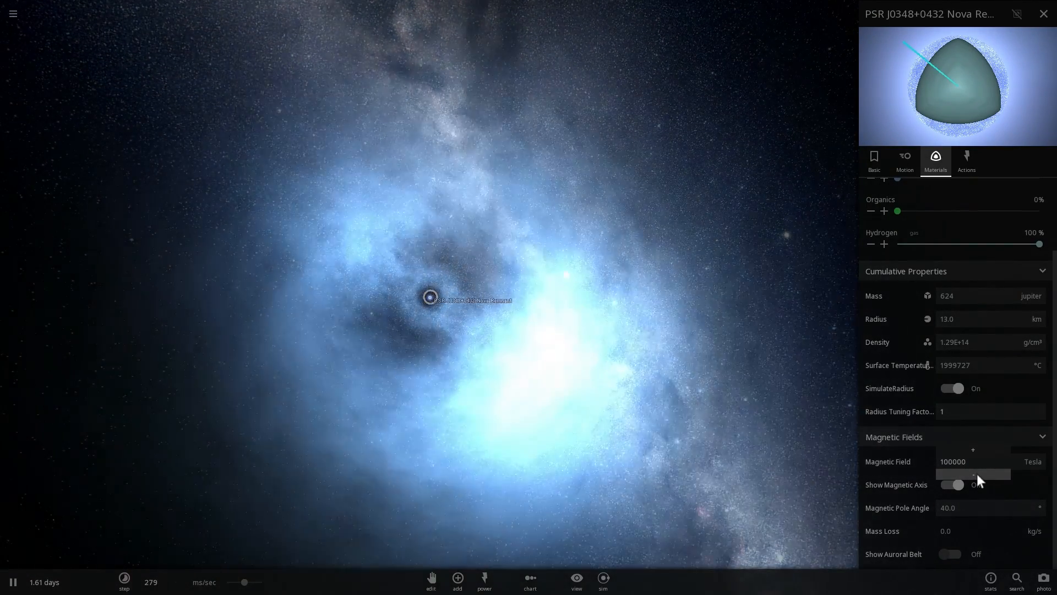
Raise the Magnetic Field far above 1000000 Tesla, close properties and select the magnetar with the edit tool.
click(952, 484)
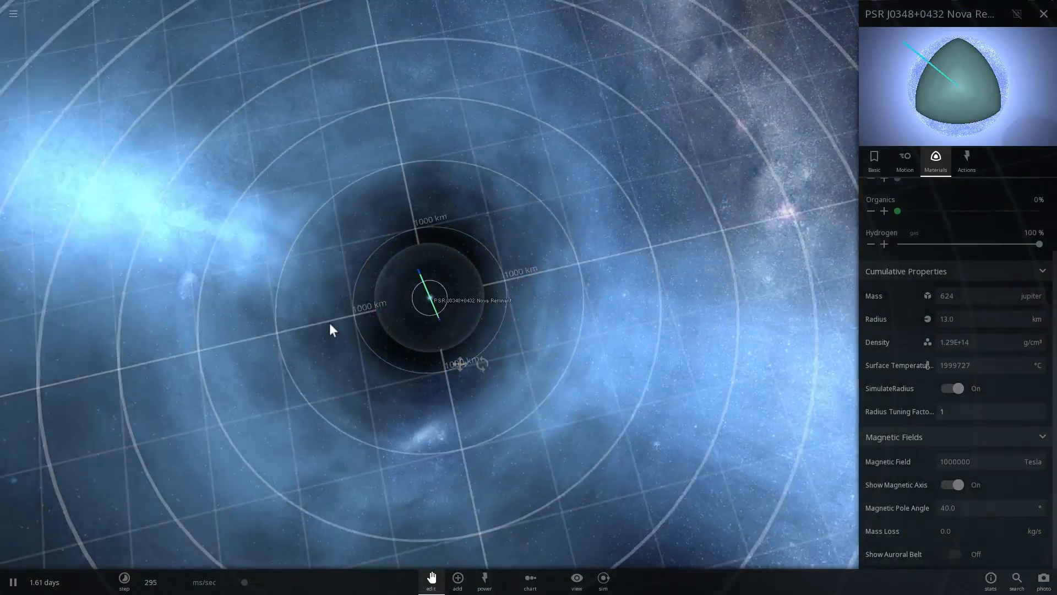
drag(330, 330, 485, 374)
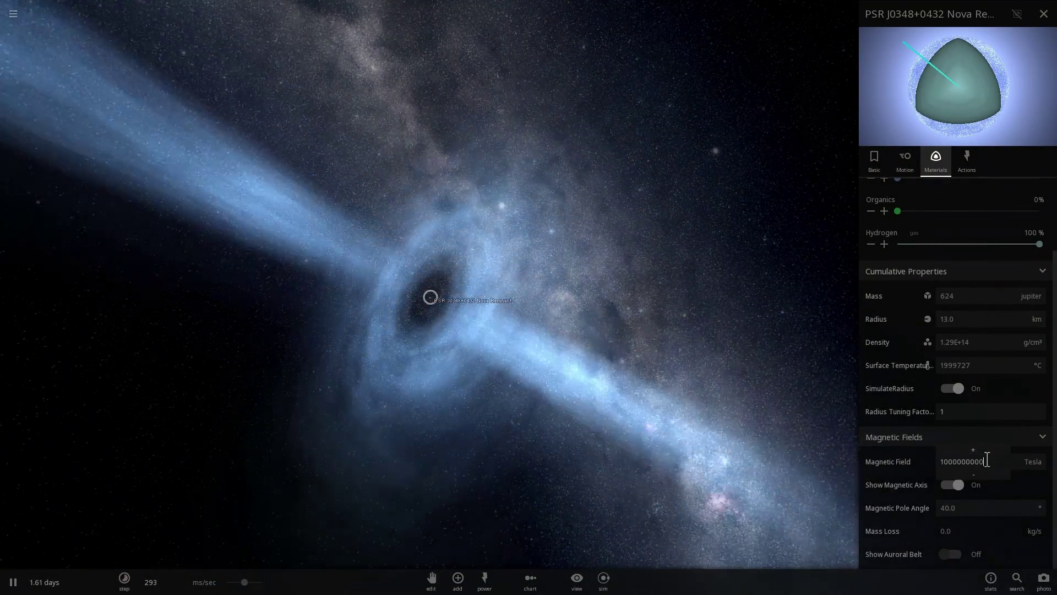
click(1042, 14)
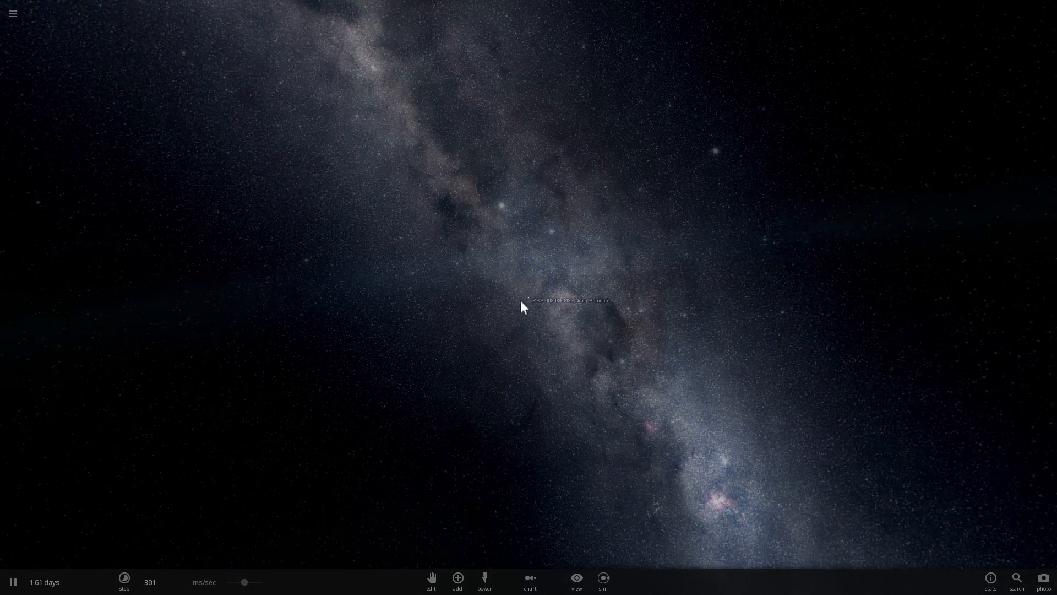
click(526, 300)
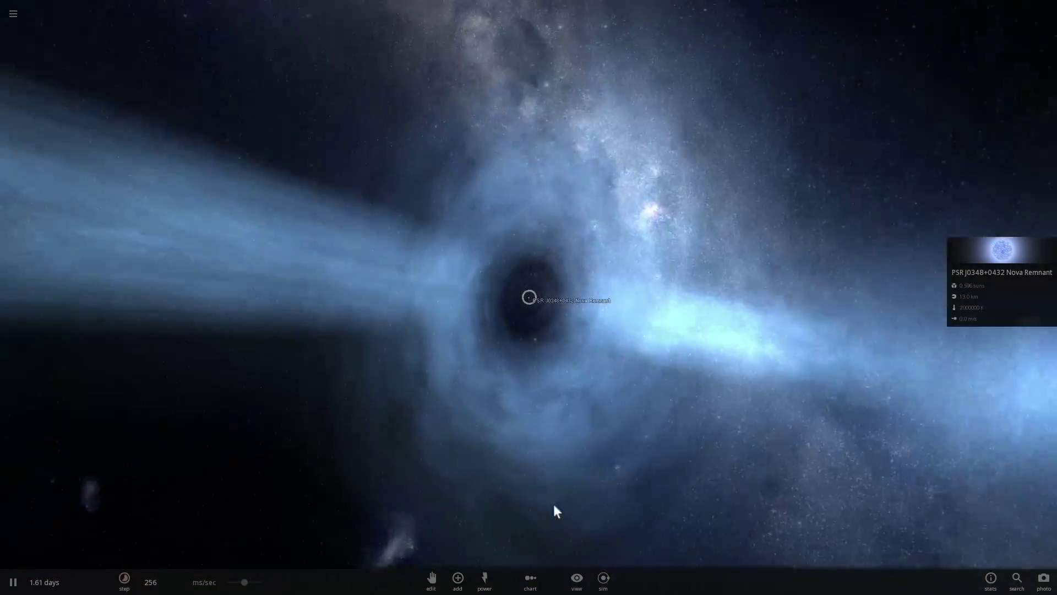
click(430, 578)
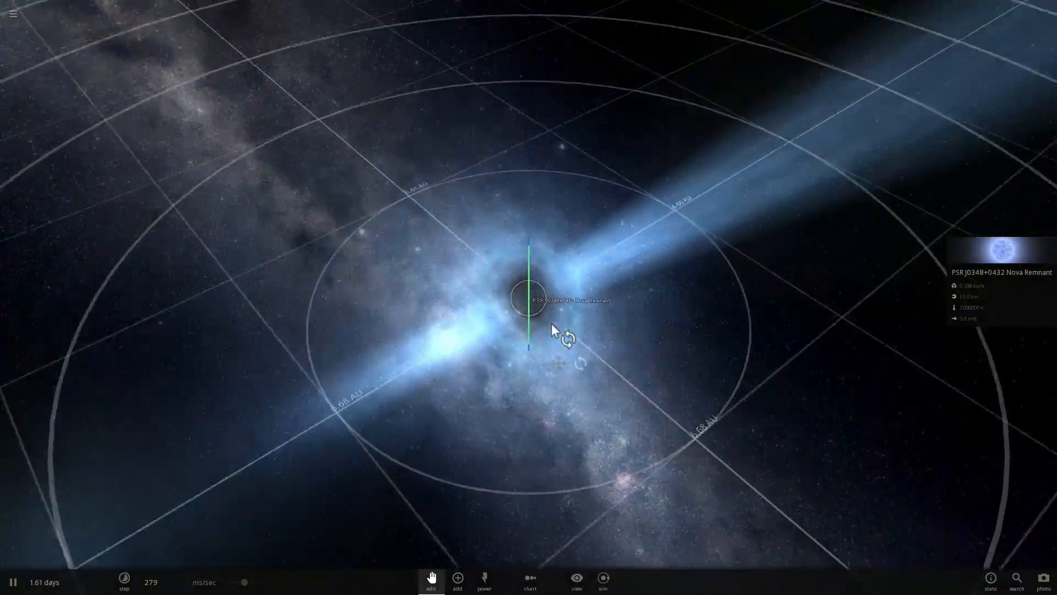
drag(552, 331, 573, 386)
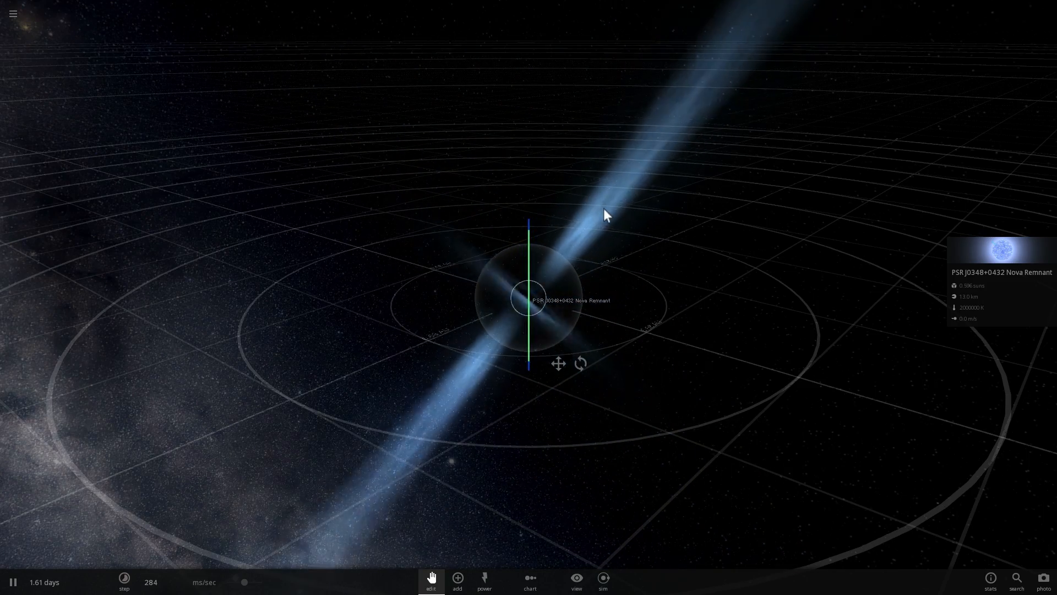
drag(604, 215, 586, 296)
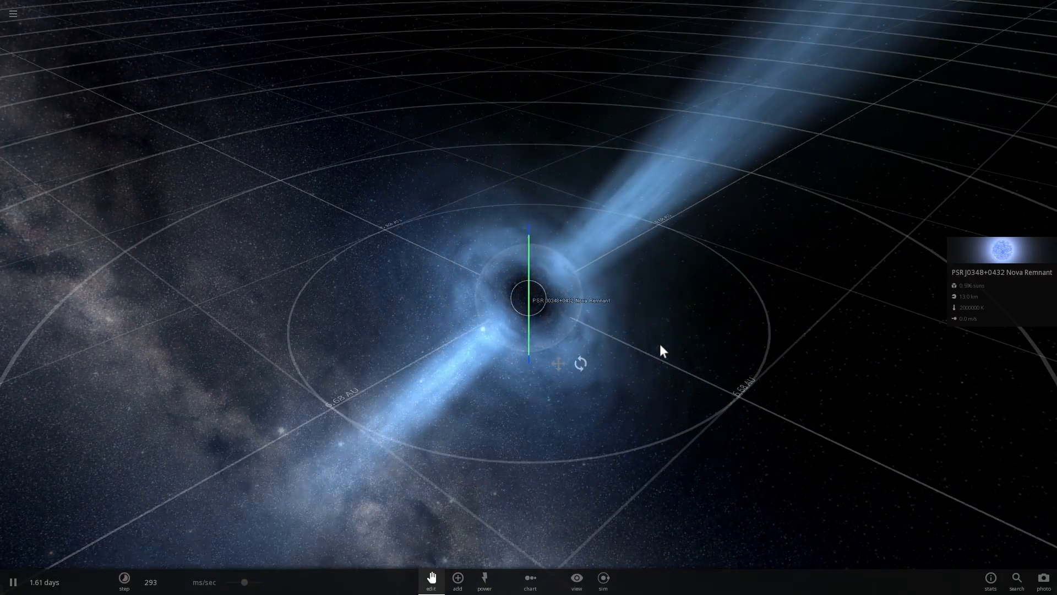
drag(660, 350, 735, 376)
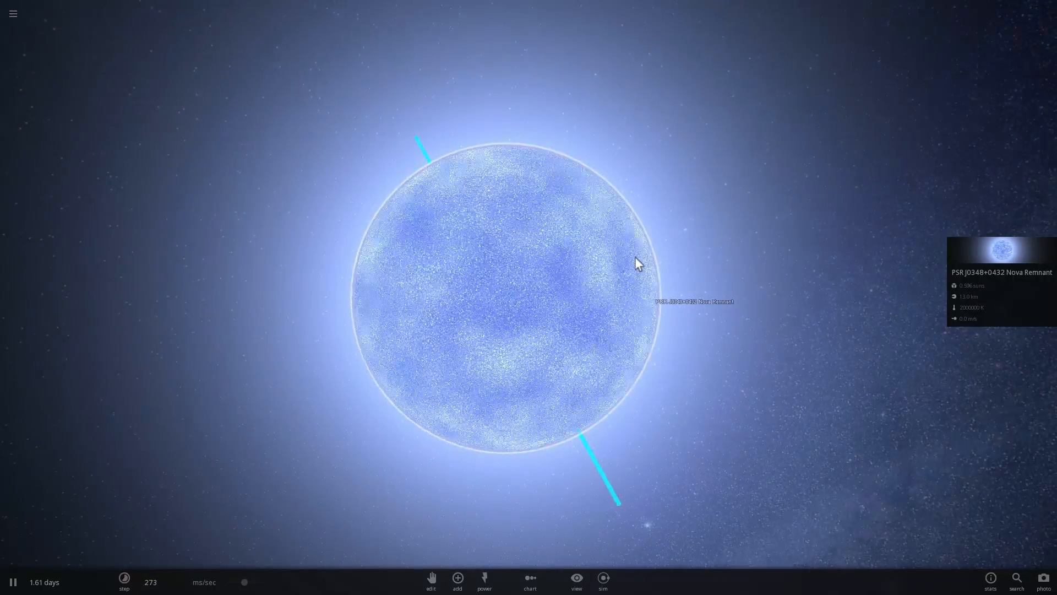
scroll(down, 3)
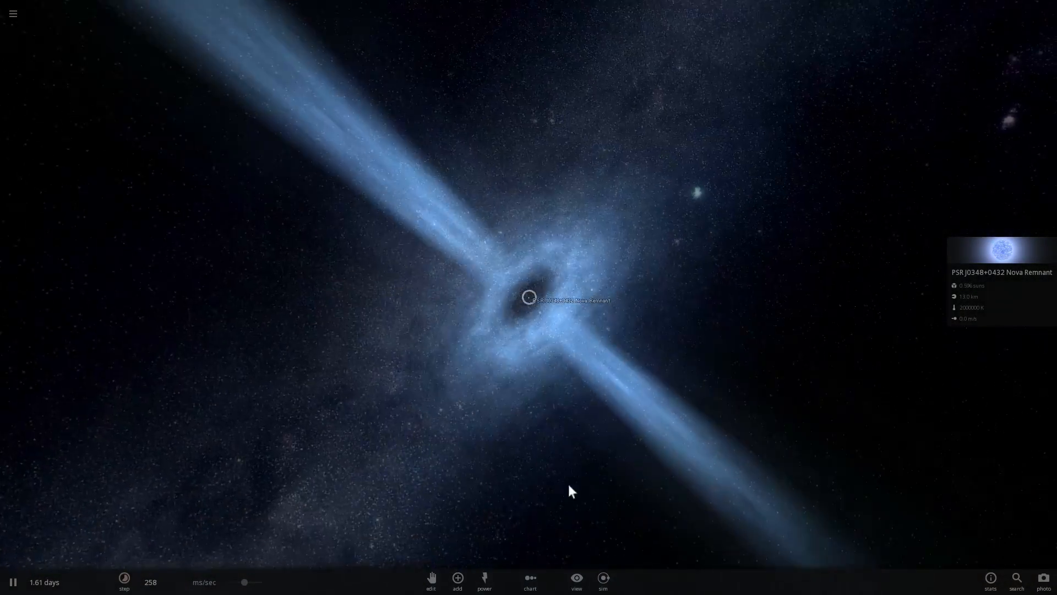
Pick a small rocky planet from the Add catalogue and place it orbiting the magnetar.
click(457, 579)
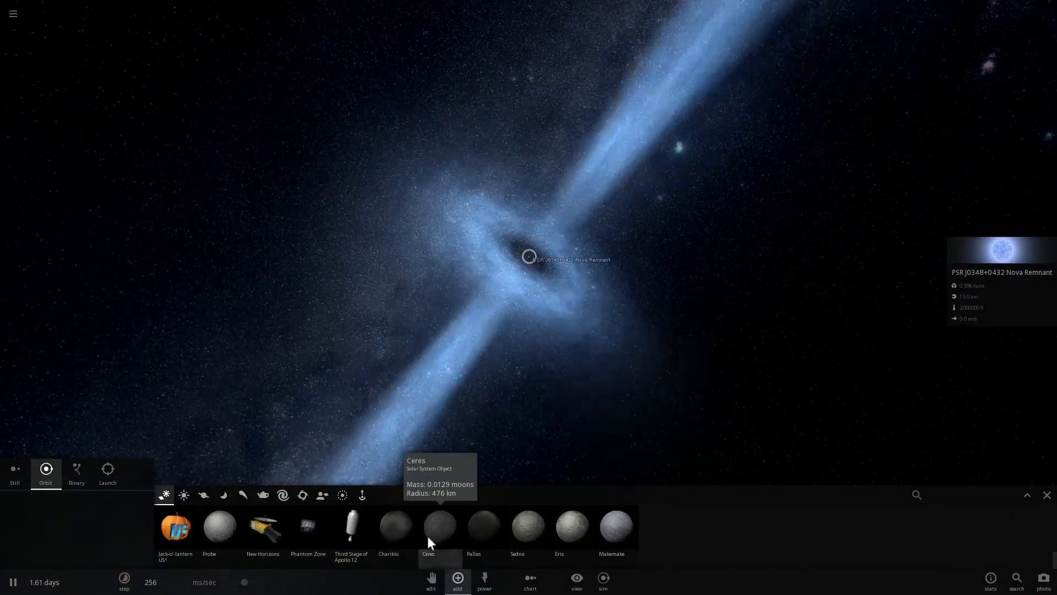
click(183, 496)
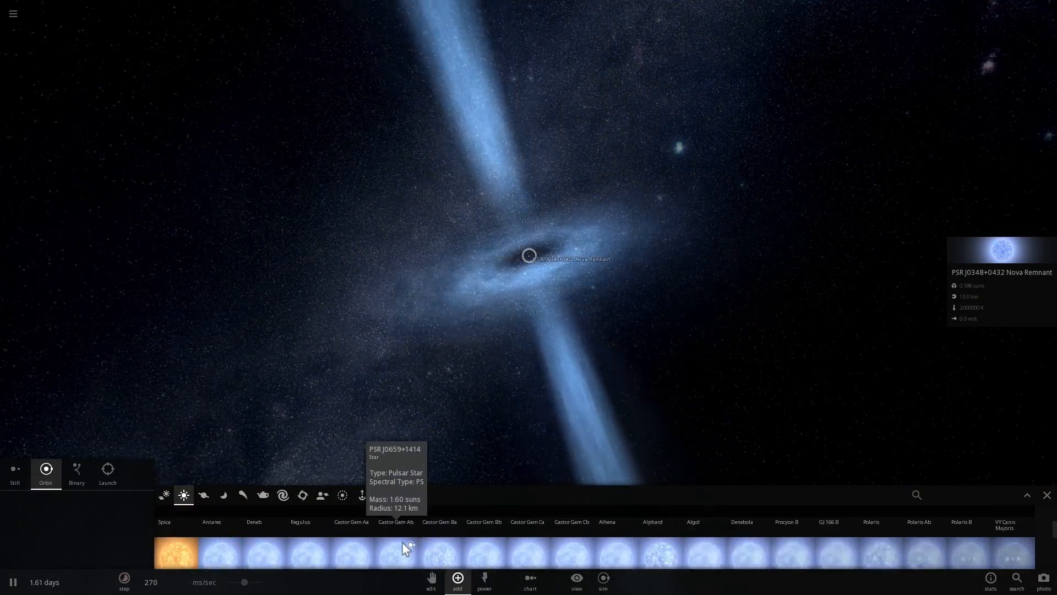
click(203, 495)
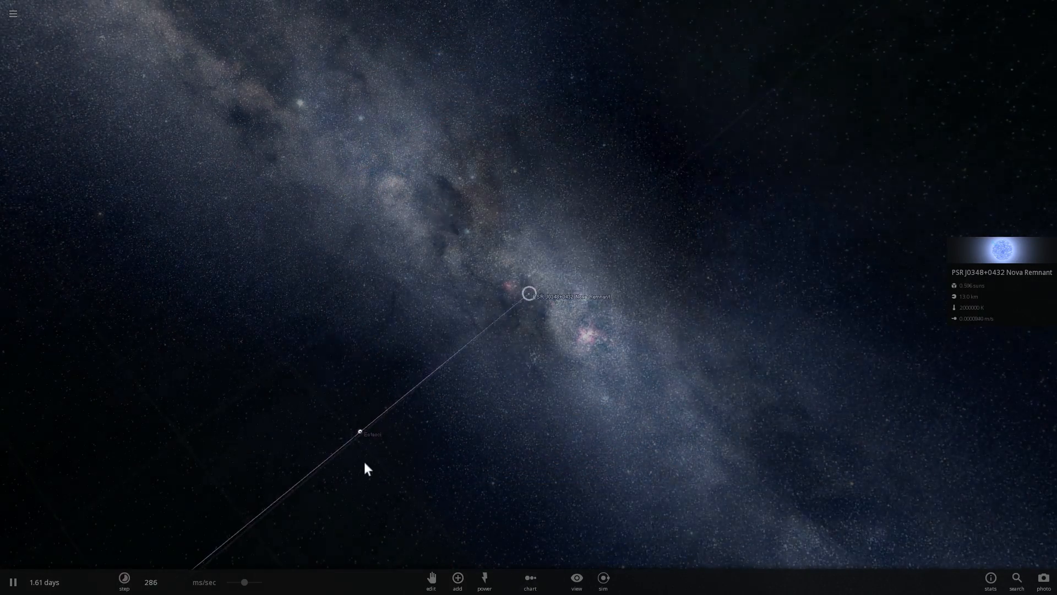
Rename the pulsar remnant to 'The Magnetar' in its properties panel.
click(360, 430)
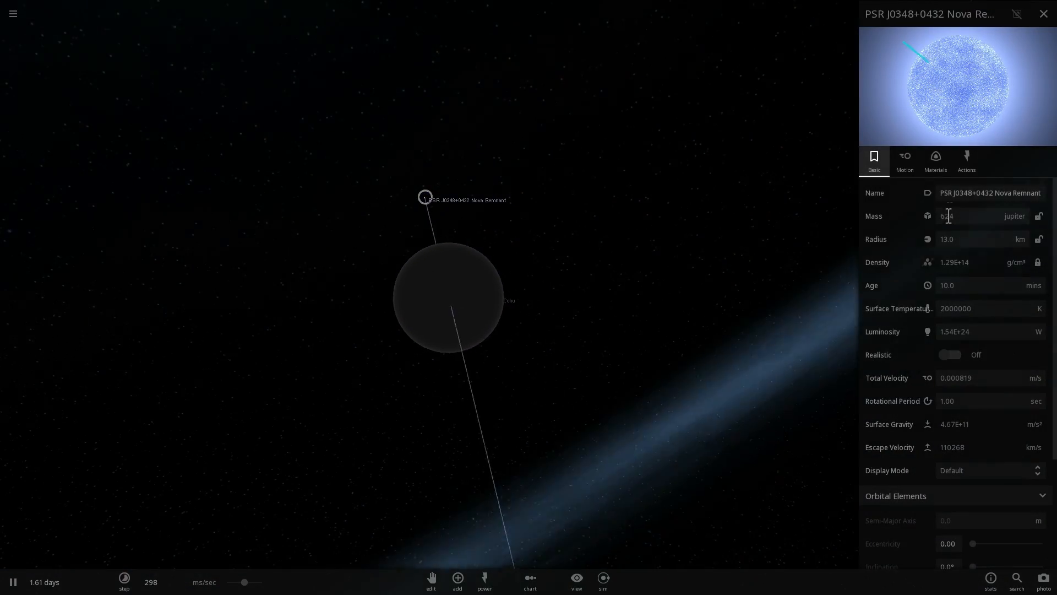
text(The Magnetar)
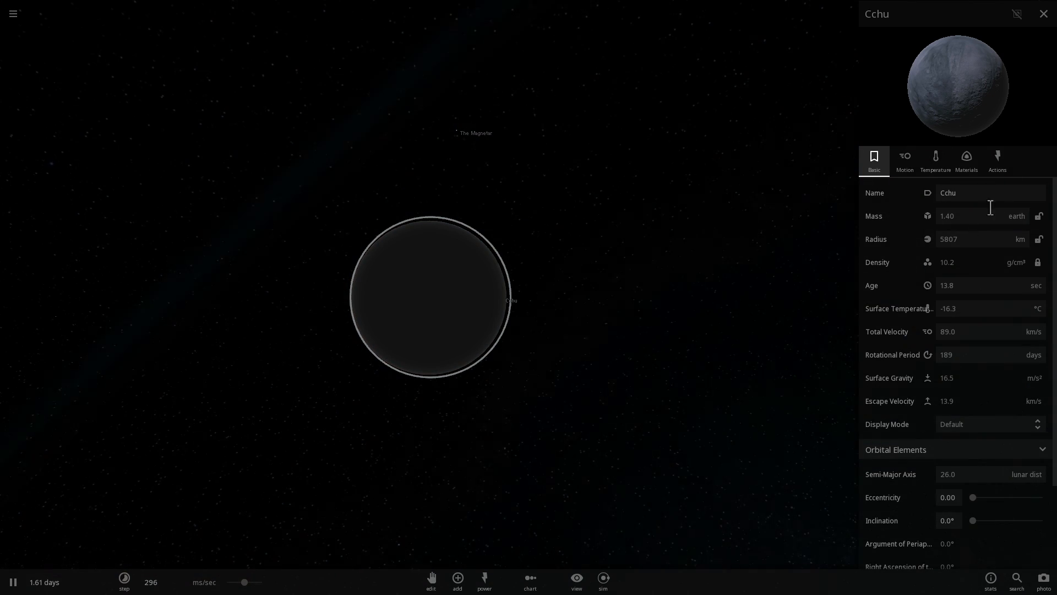
Turn Show Magnetosphere on for Cchu in its Materials settings, giving a 13-radii blue bubble.
click(966, 159)
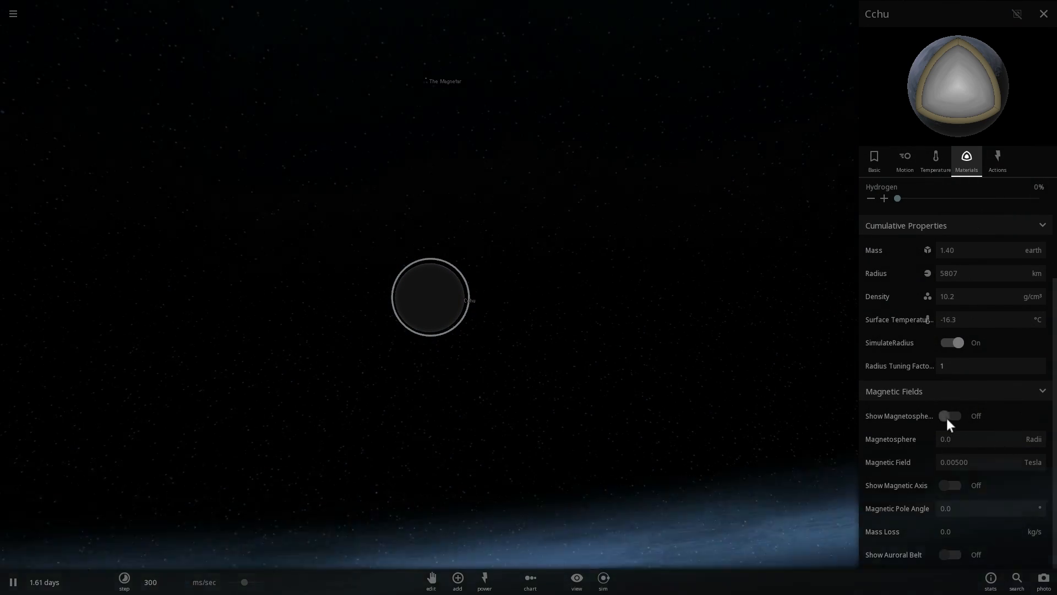
click(950, 416)
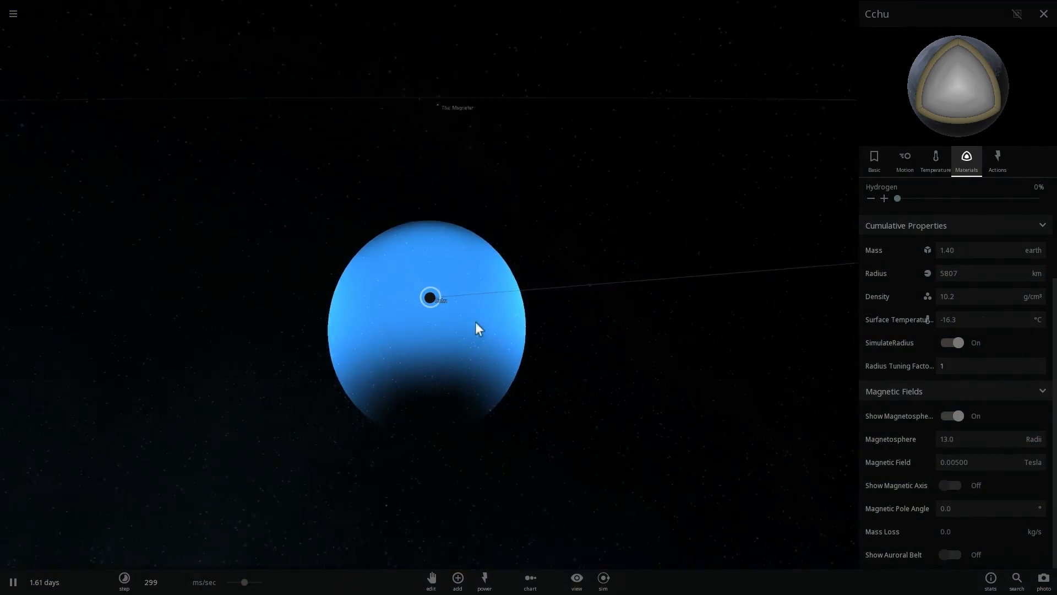
drag(476, 329, 407, 322)
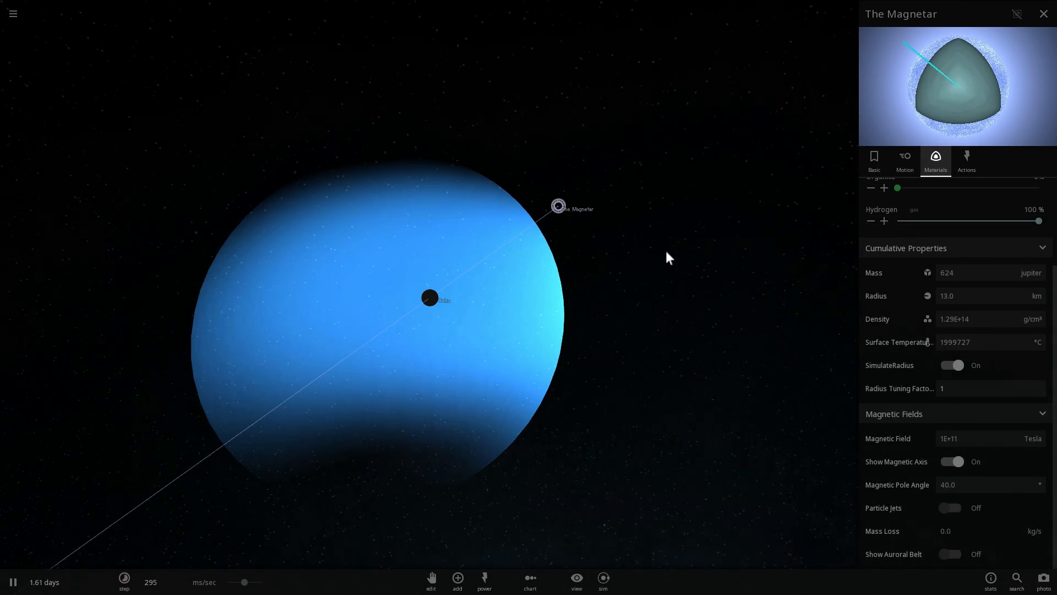
Switch Cchu's magnetosphere display off again and select Cchu in the viewport.
click(976, 438)
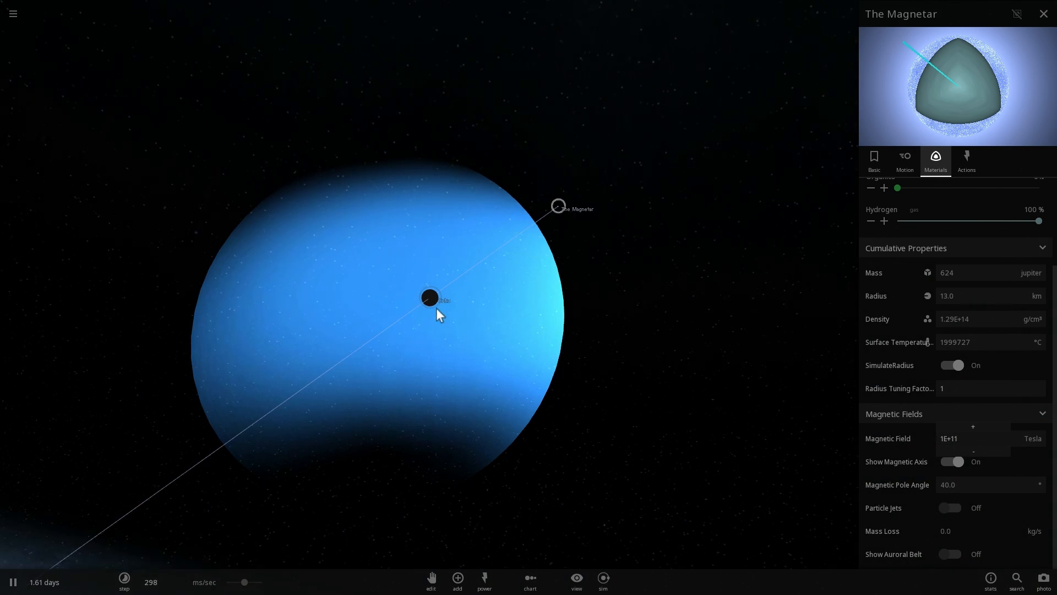
click(428, 302)
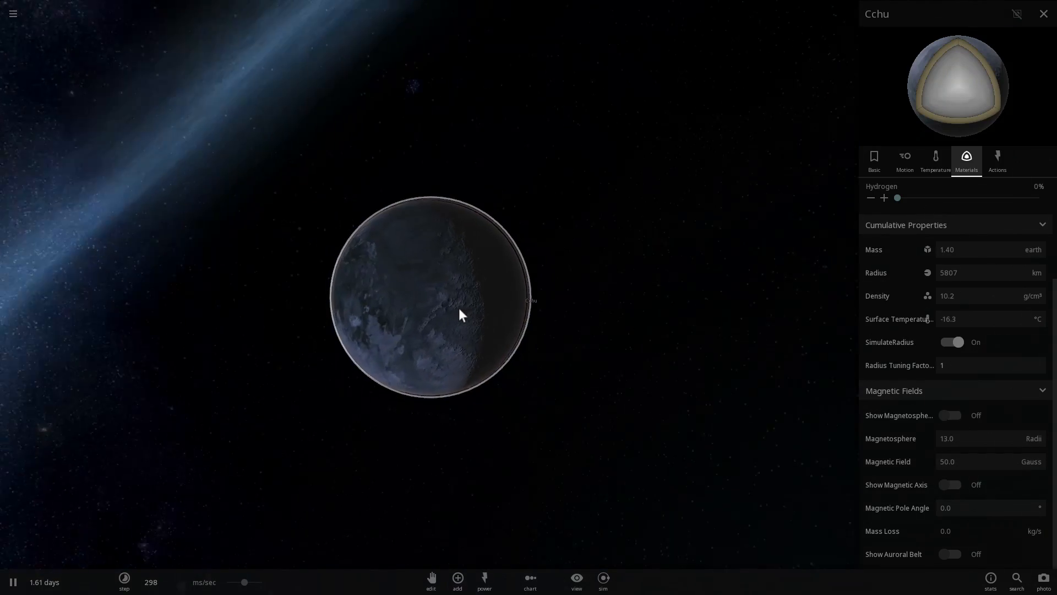
Scroll through Cchu's rotation and orbital elements, then return to the Materials settings.
click(905, 160)
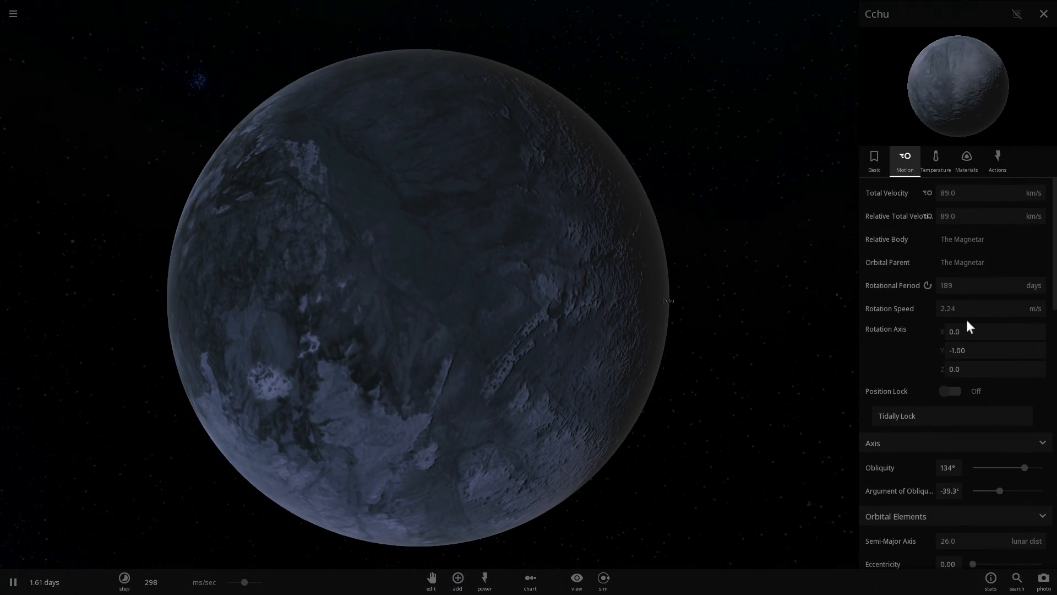
scroll(down, 3)
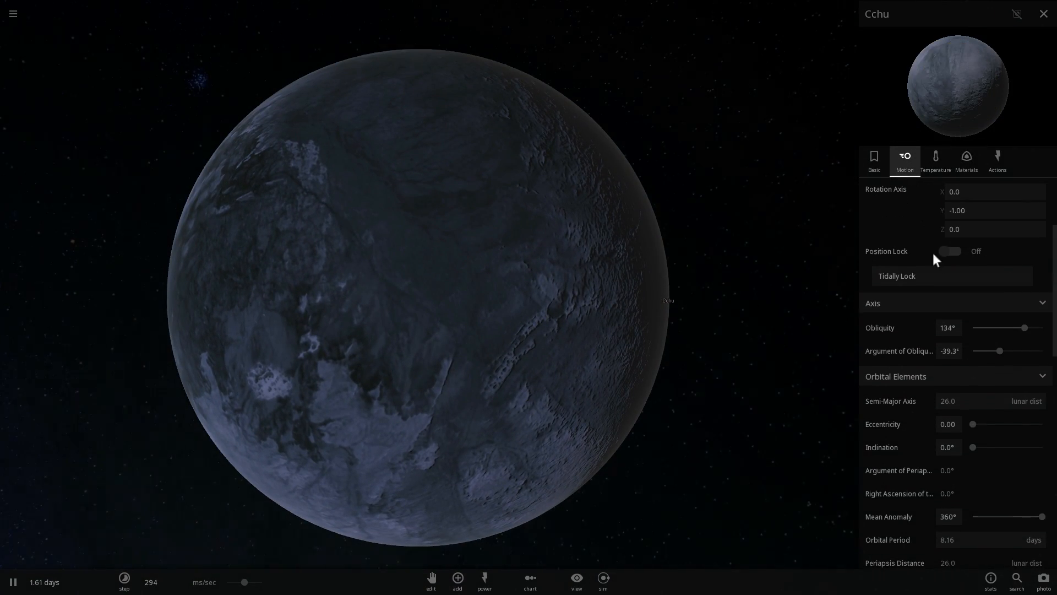
click(967, 156)
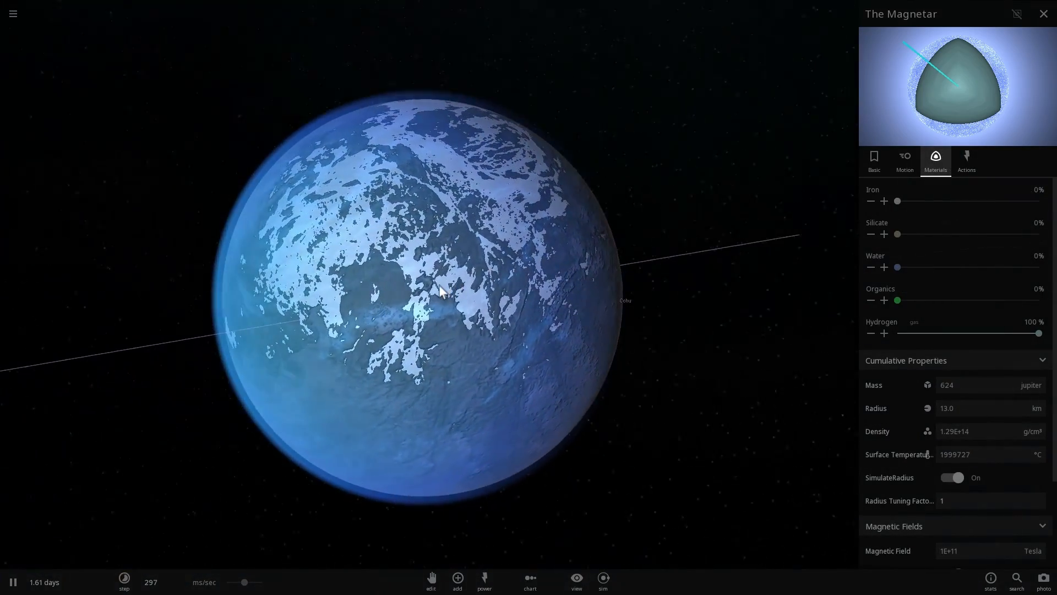
Focus the camera on The Magnetar and zoom in on its glowing blue surface and magnetic axis.
scroll(down, 3)
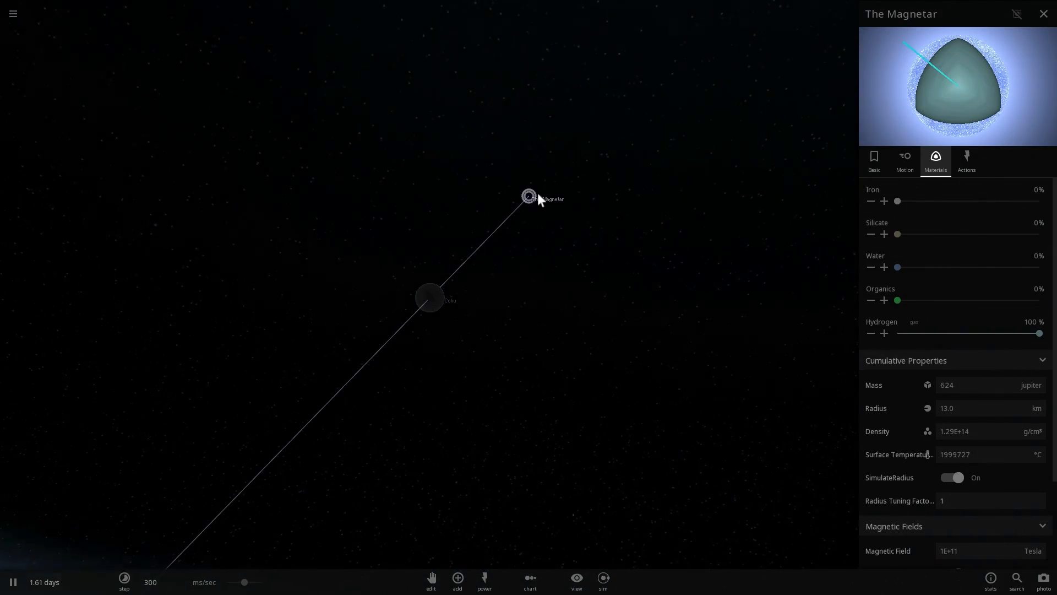
click(1040, 13)
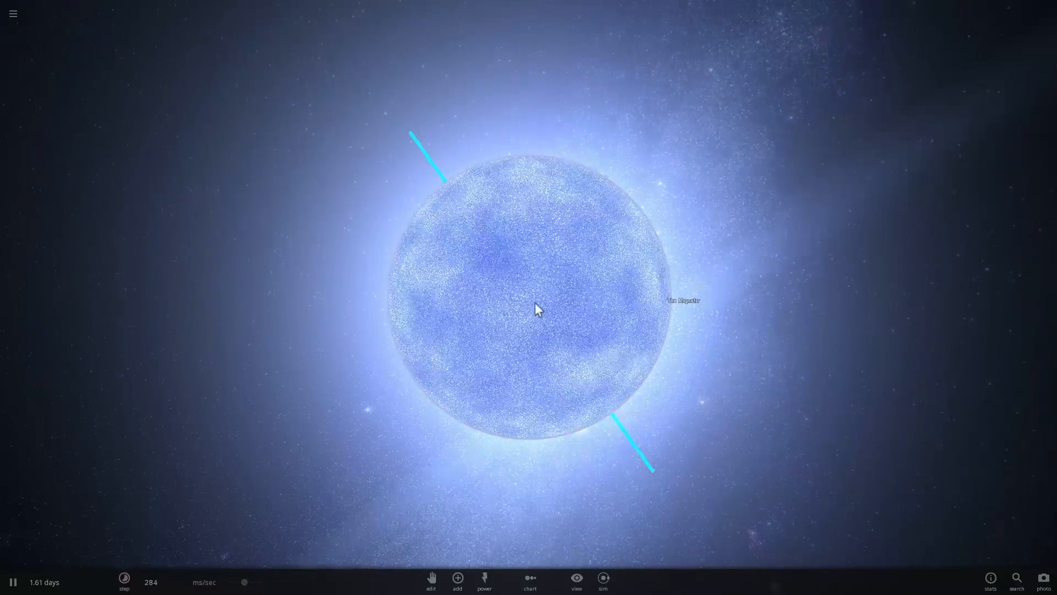
scroll(down, 3)
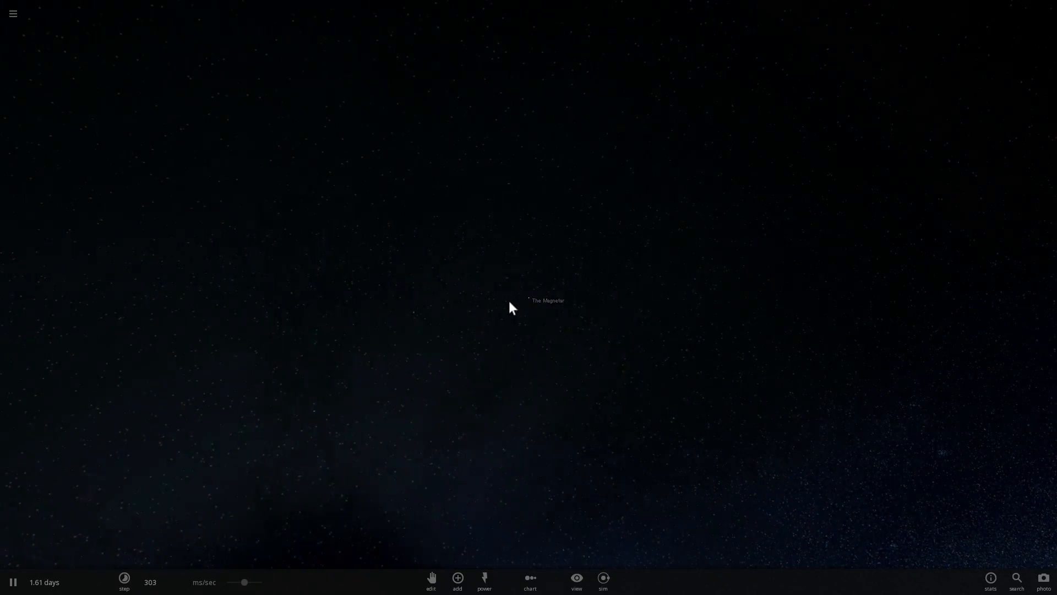
Focus on Cchu and orbit the camera around to its lit side, zooming closer.
click(528, 299)
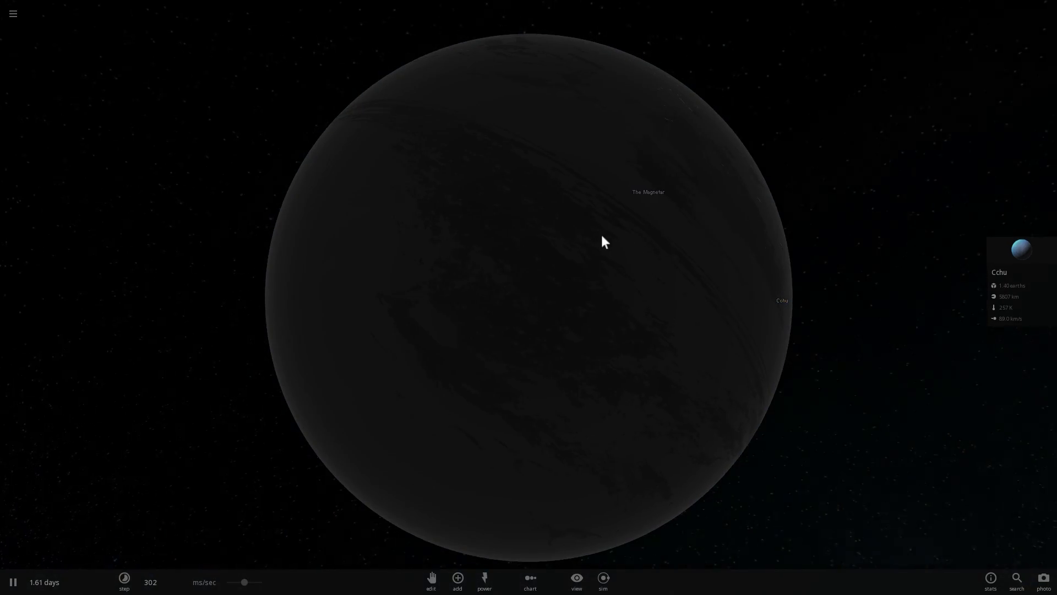
drag(605, 241, 674, 286)
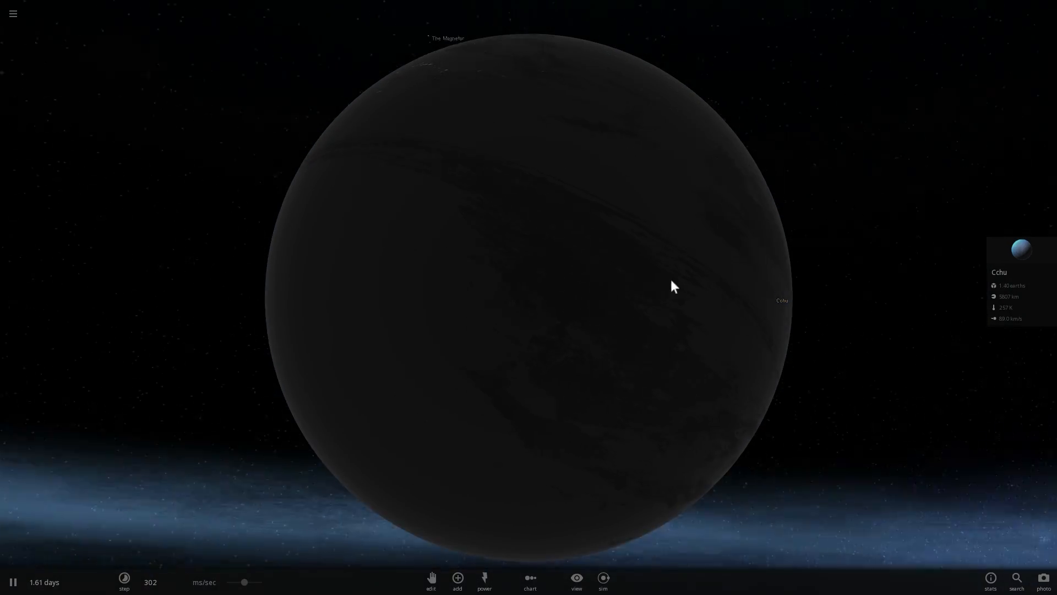
scroll(down, 3)
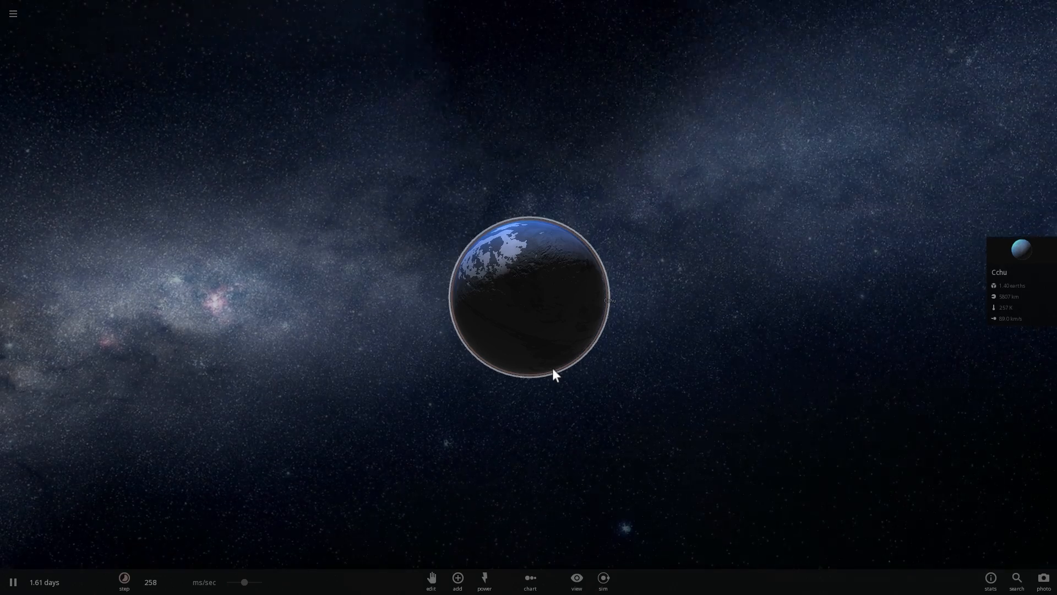
drag(556, 376, 529, 324)
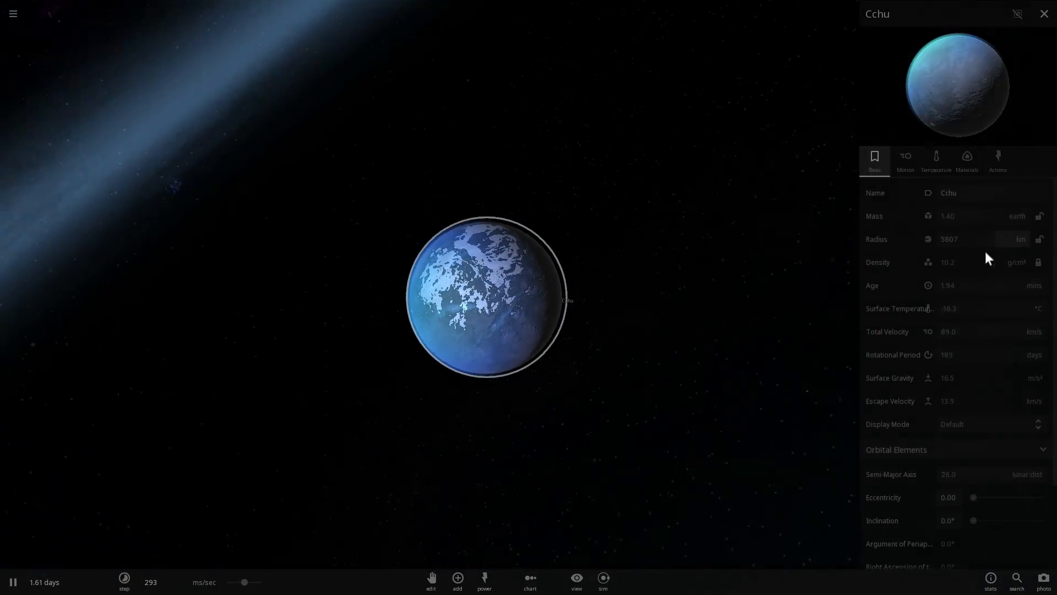
Enable Cchu's 1 atm atmosphere and clouds, then bring up its Materials settings.
click(936, 159)
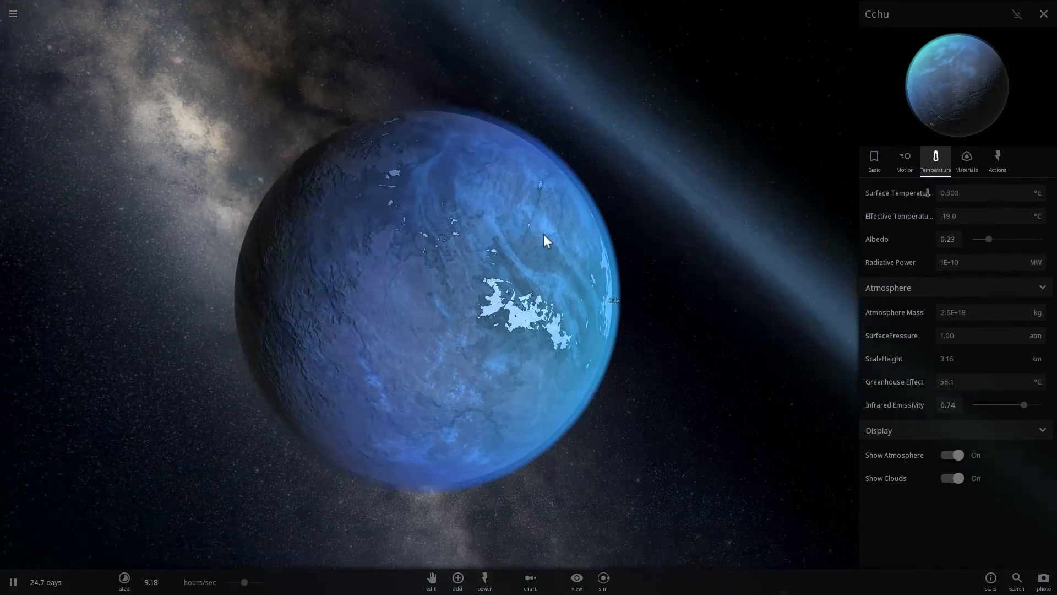
click(967, 159)
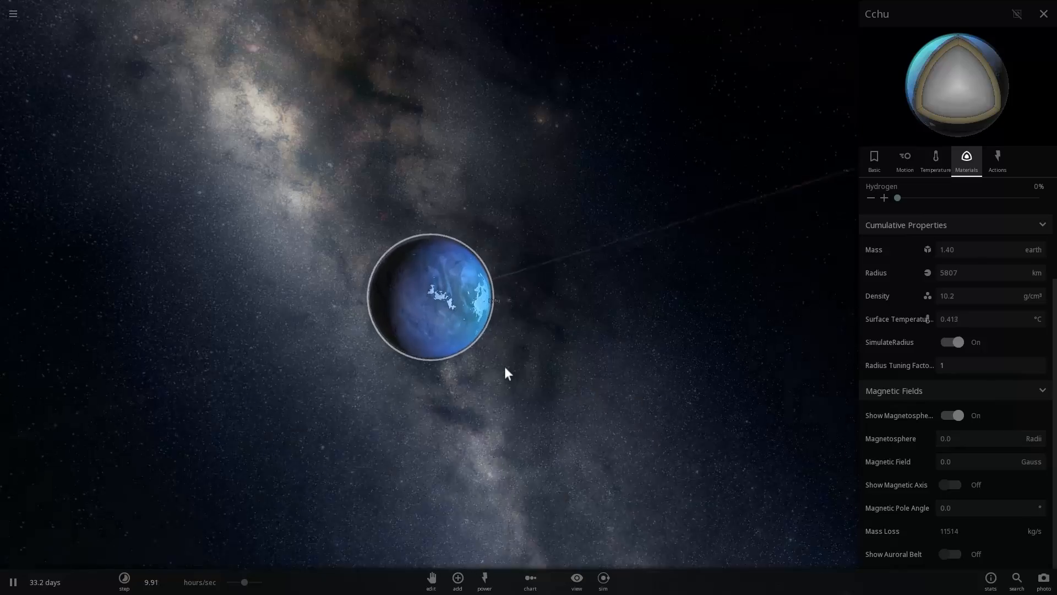
Show Cchu's auroral belt and focus on The Magnetar with its vortex and twin jets.
scroll(up, 3)
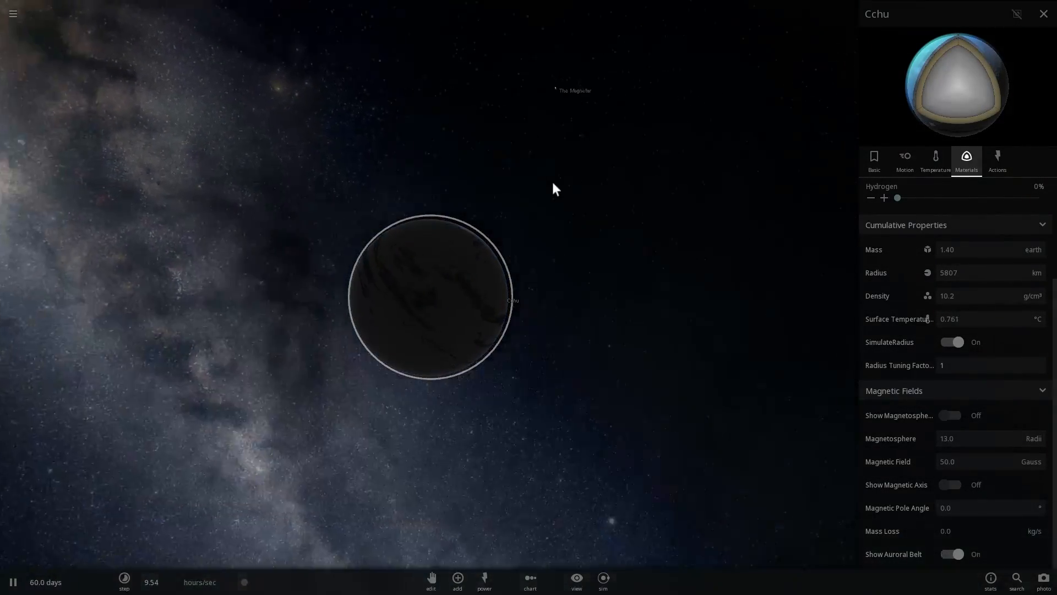
click(1041, 15)
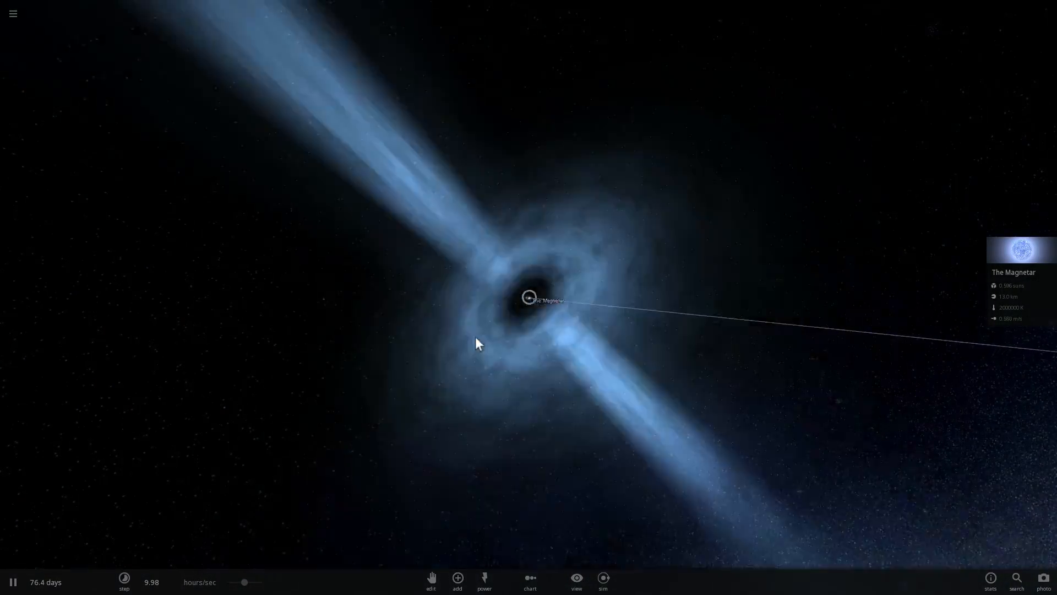
Slow the simulation to roughly 300 milliseconds per second with the time-speed slider.
click(123, 582)
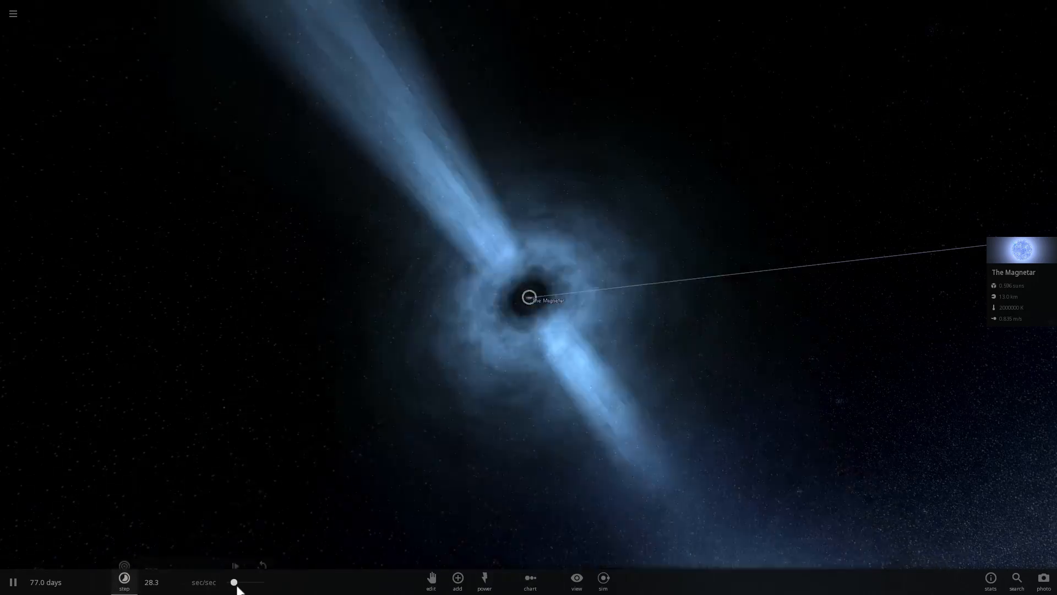
drag(234, 581, 245, 581)
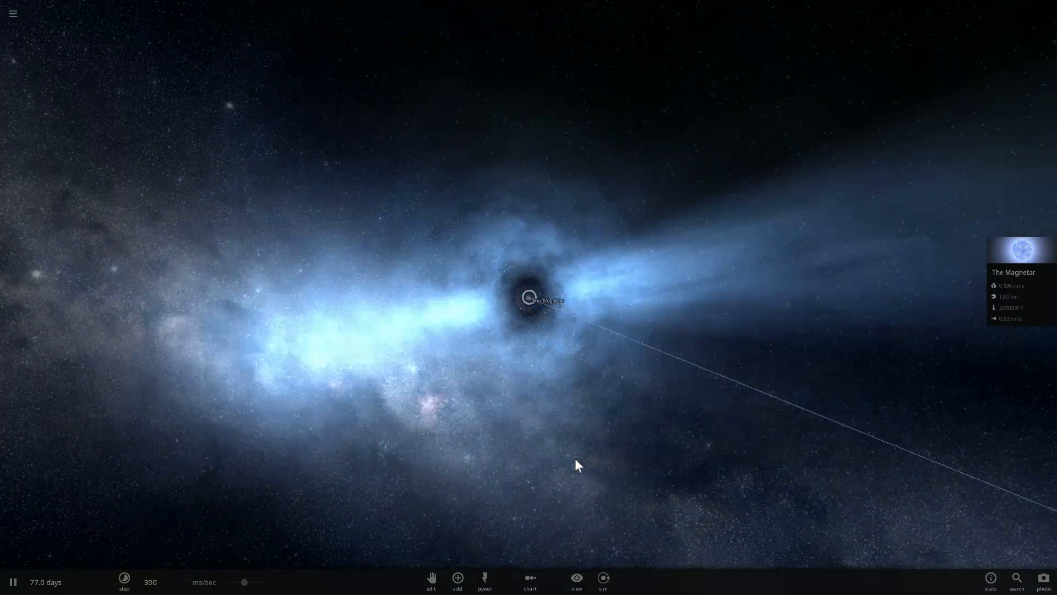
Orbit around The Magnetar to view its jets and vortex from several angles, ending nearly edge-on.
drag(576, 463, 556, 442)
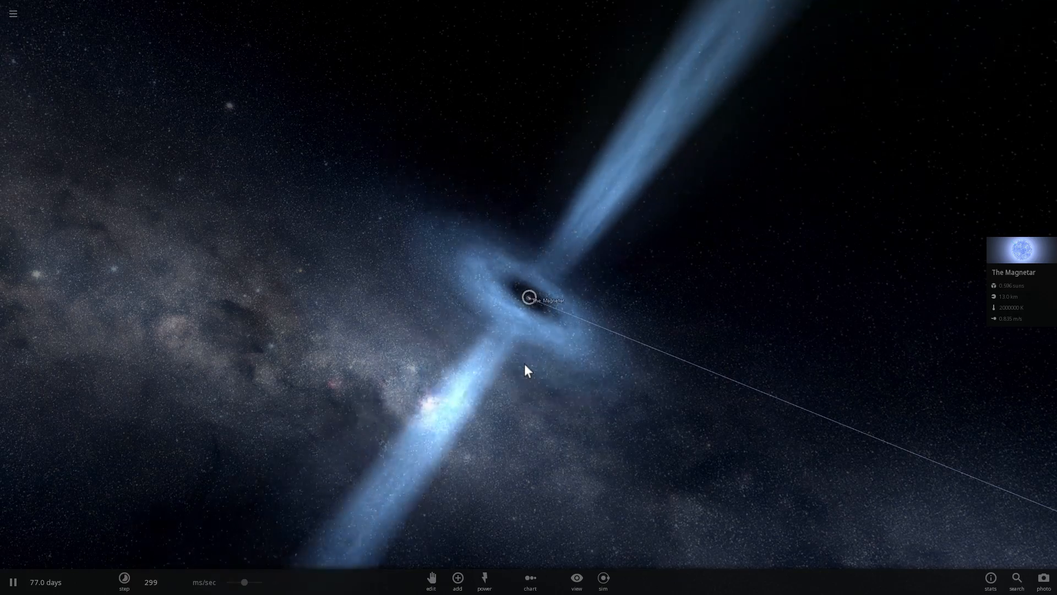
drag(527, 369, 545, 356)
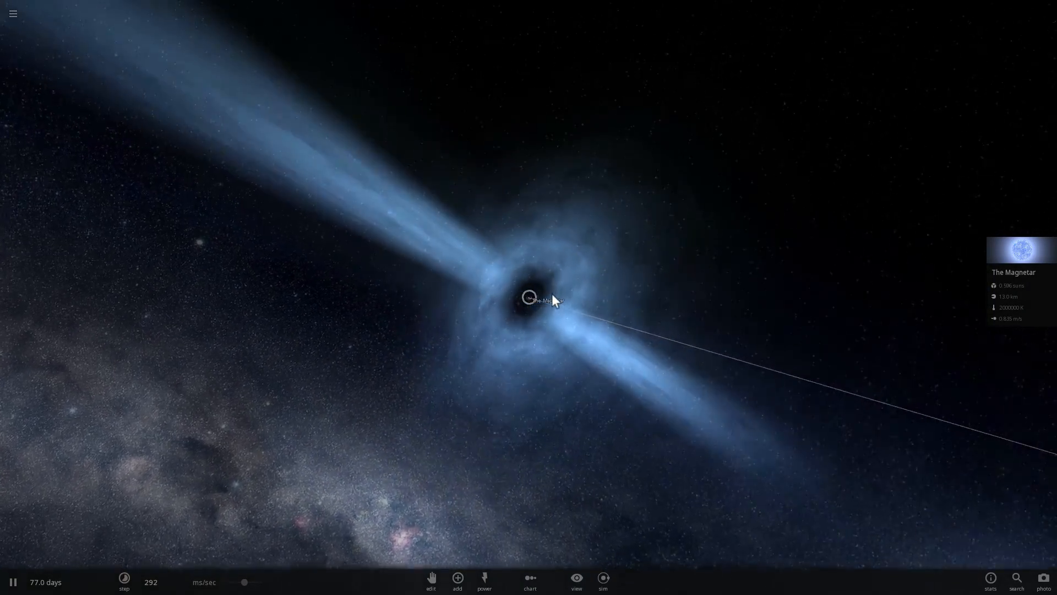
drag(553, 302, 532, 350)
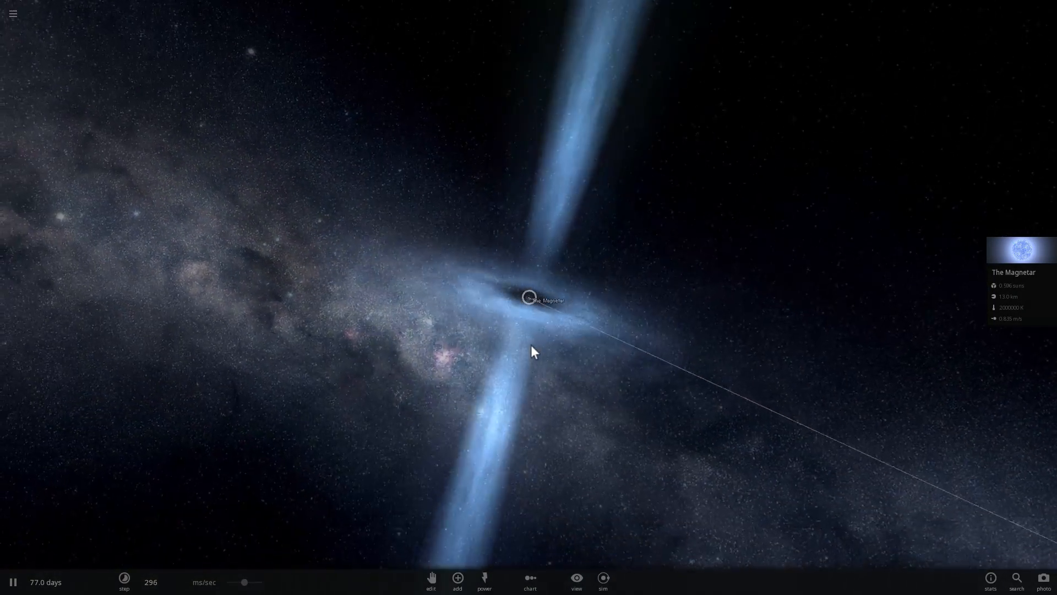